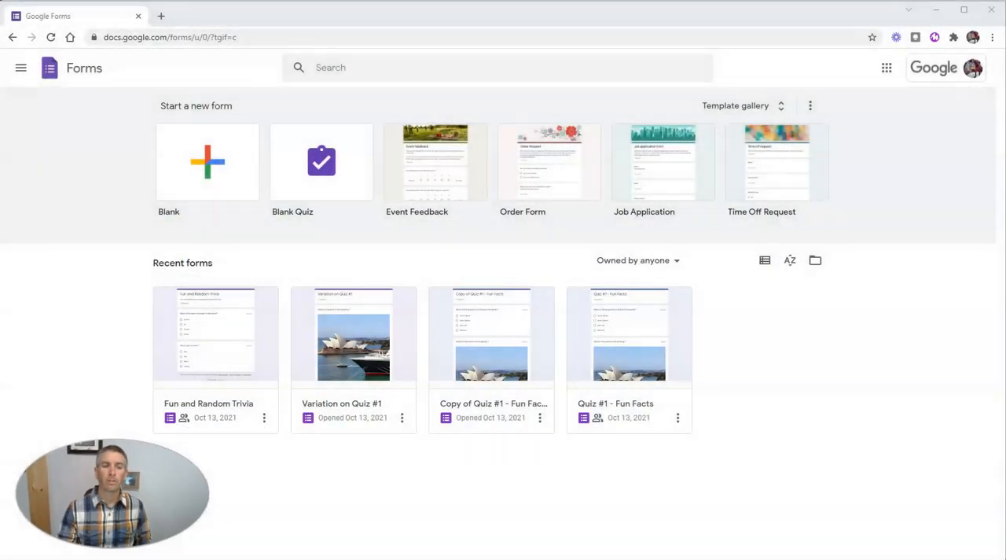
mouse_move(230, 503)
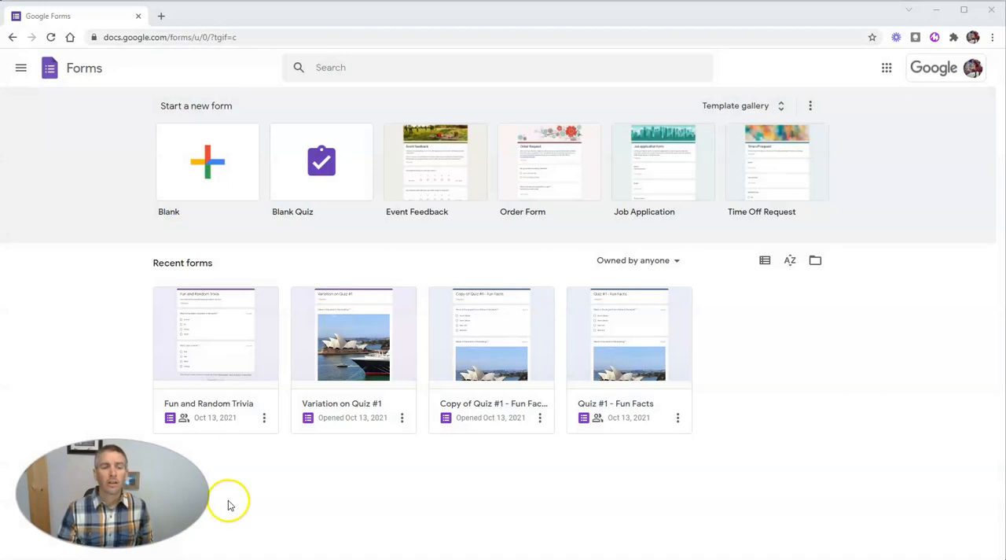
mouse_move(356, 172)
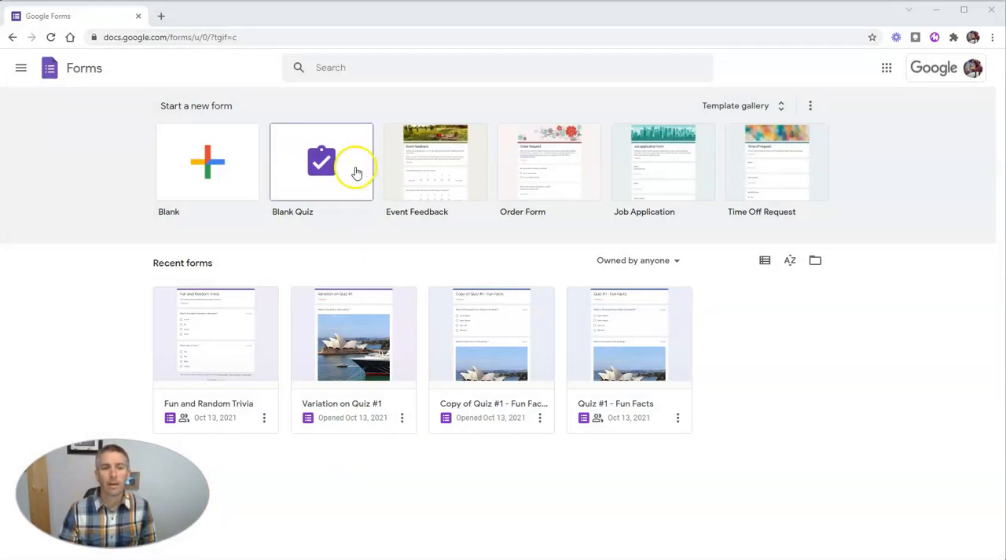
Step: Start a blank quiz and name both file and title 'Fun and Random Trivia'
click(321, 162)
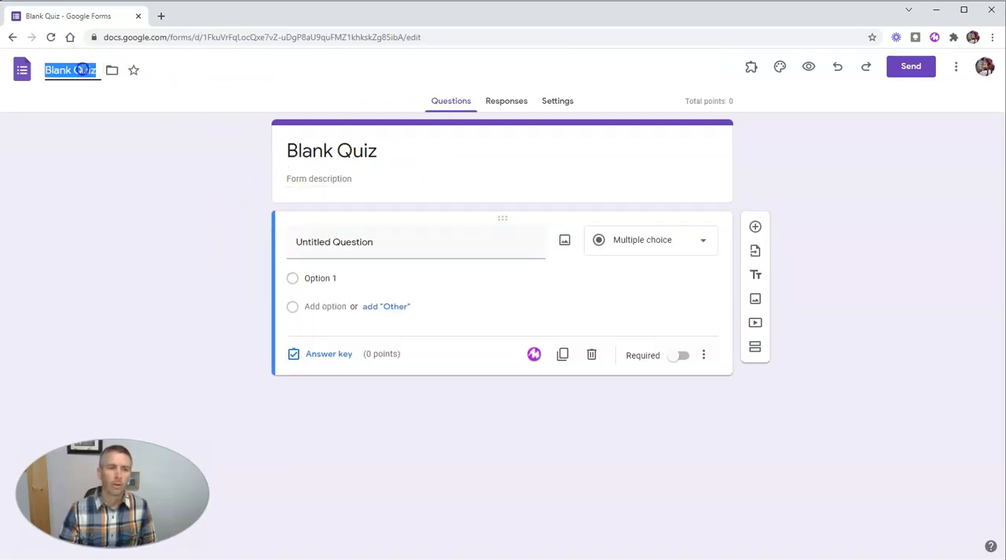
text(Fun)
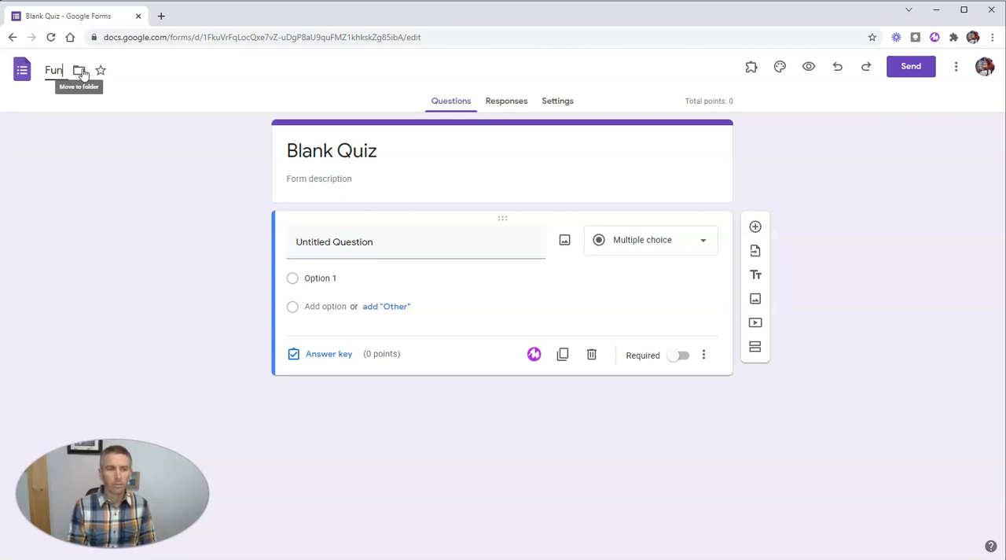
text(and Random Trivia)
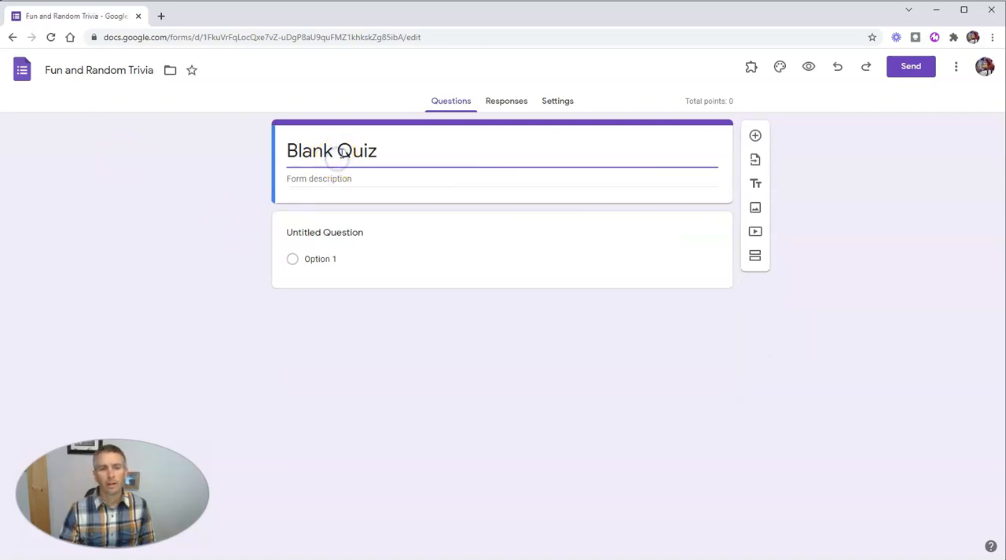
text(Fun and)
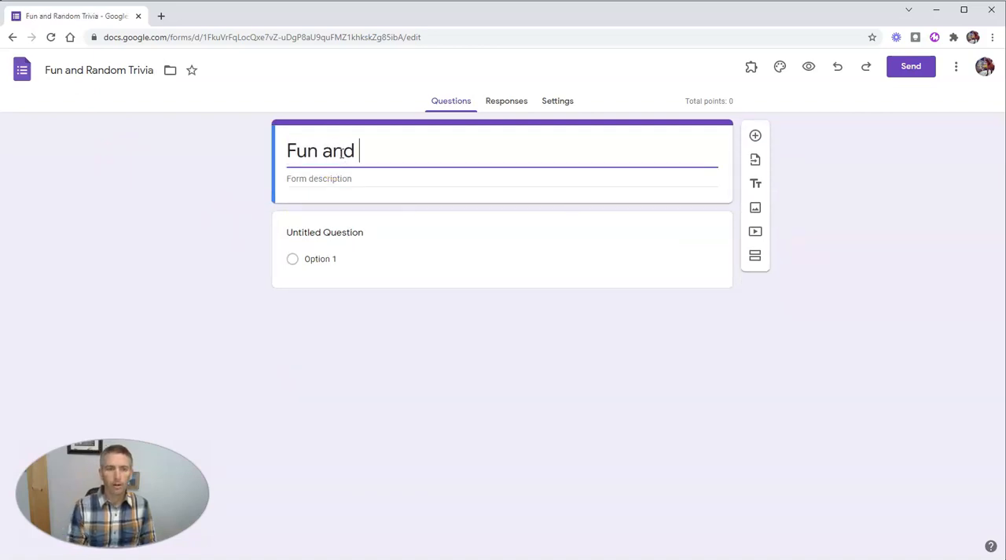
text(Random Trivia)
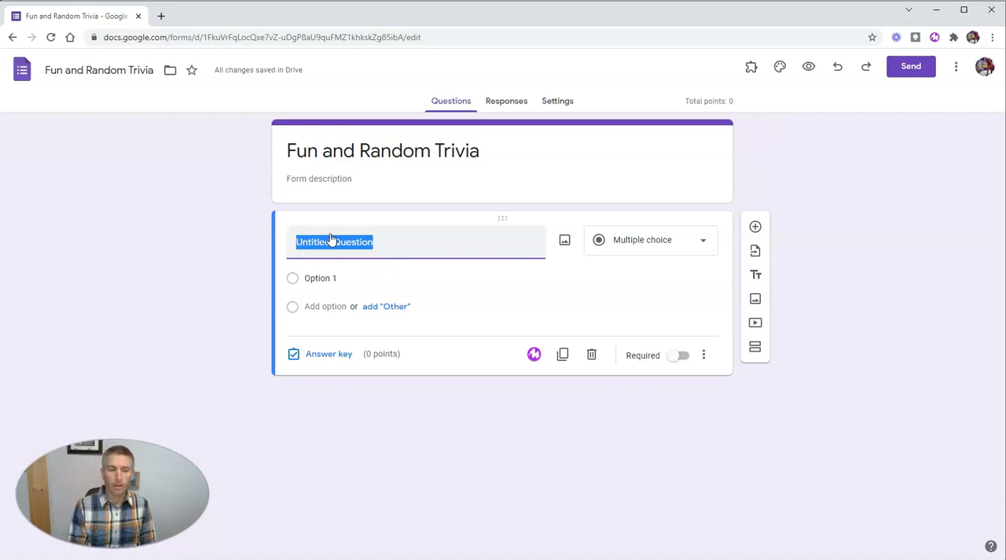
Step: Enter the question 'What is the tallest mountain in New England?'
text(What is the)
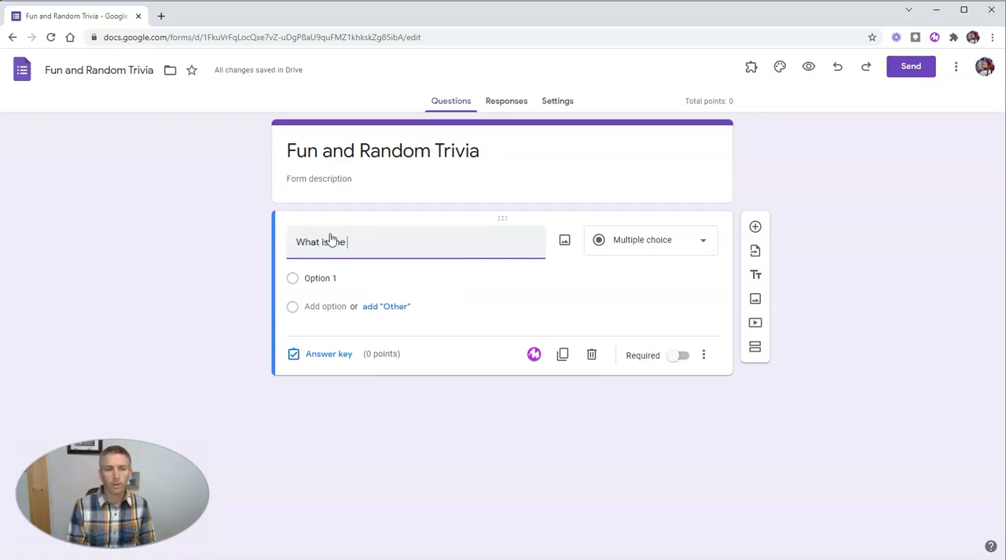
text(tallest mou)
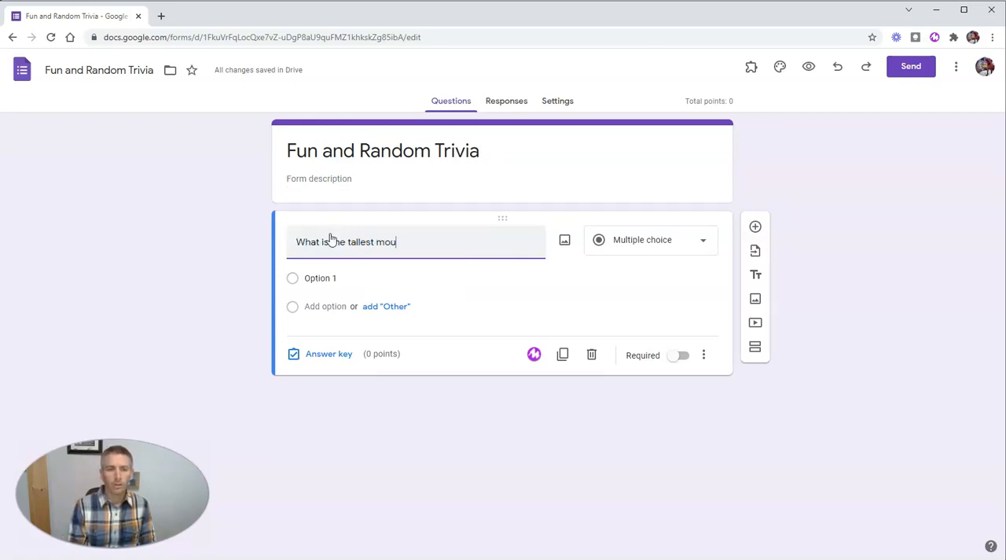
text(ntain in New)
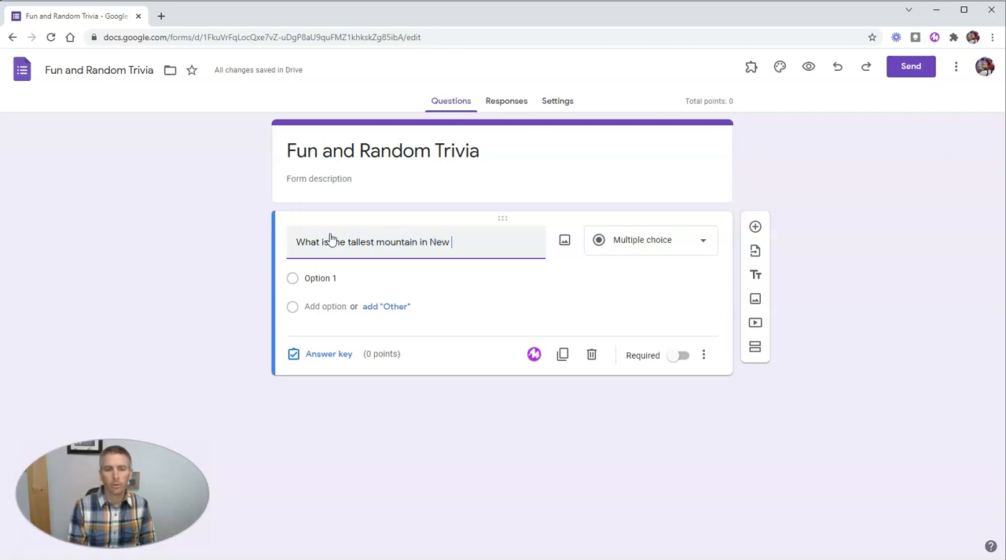
text(England?)
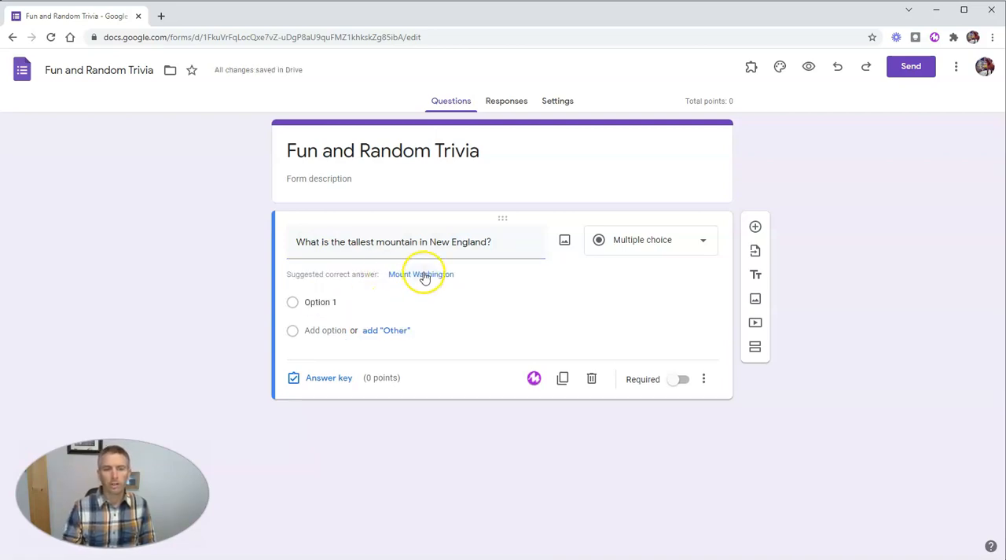
Step: Add choices Mount Washington, Mount Adams, Mount Katahdin and Mount Jefferson
click(421, 273)
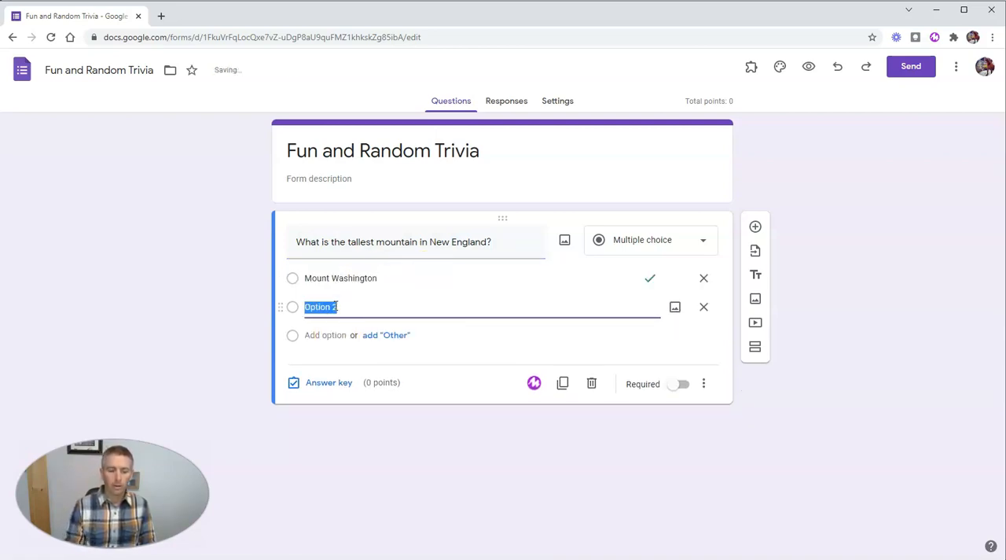
text(Mounta)
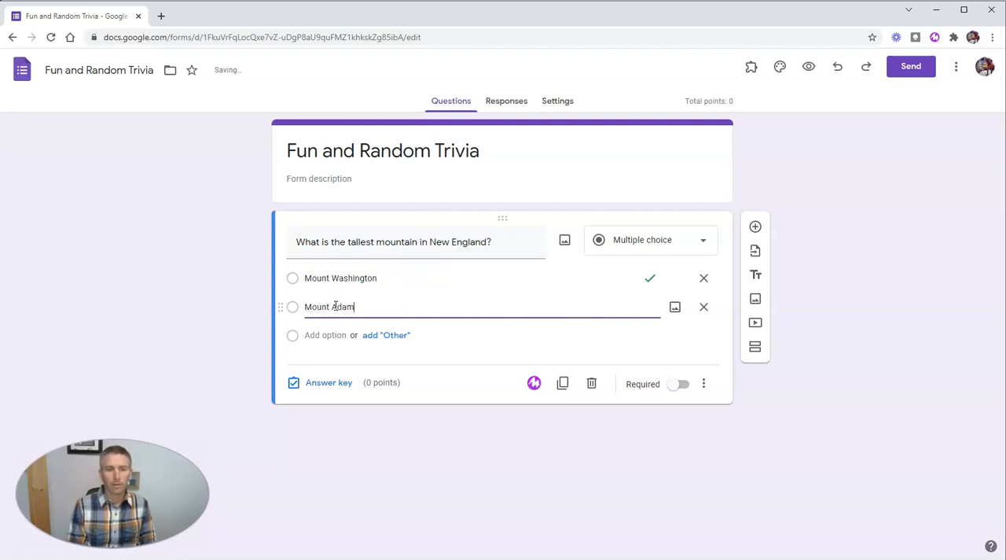
click(324, 335)
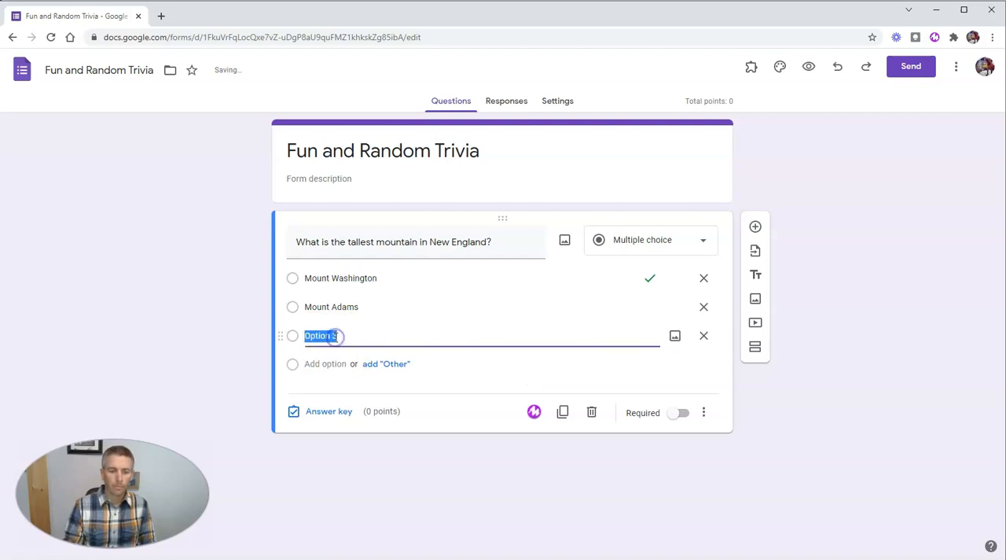
text(Kat)
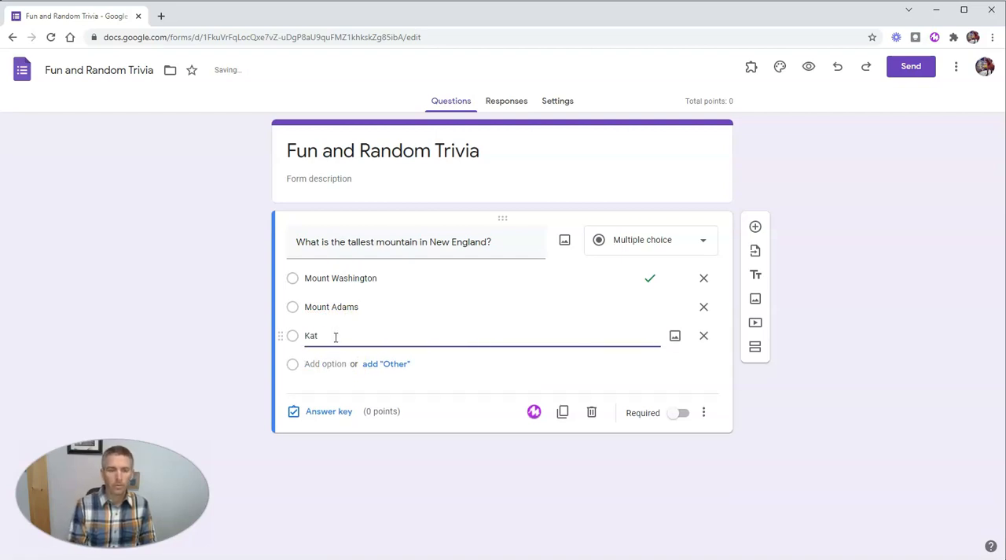
text(Mount)
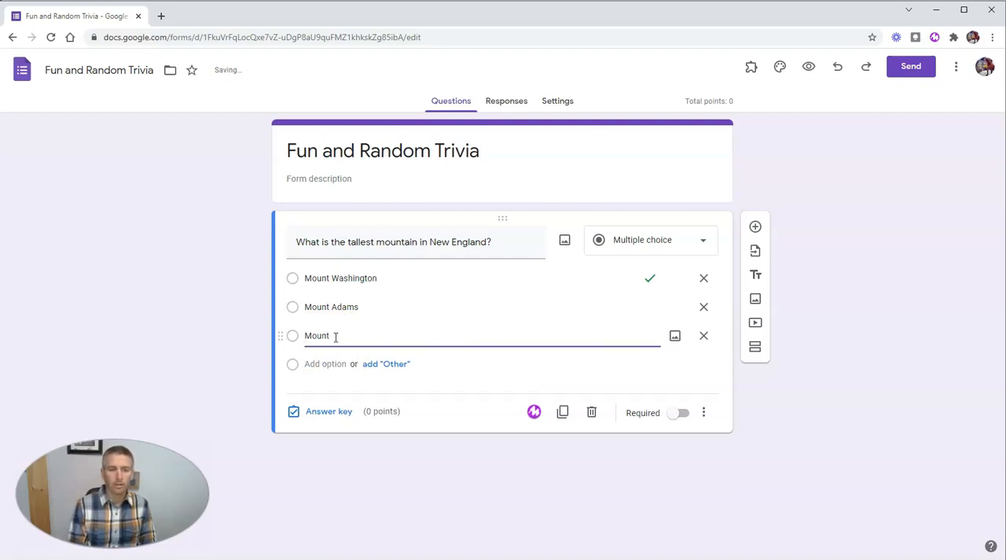
text(Katahdin)
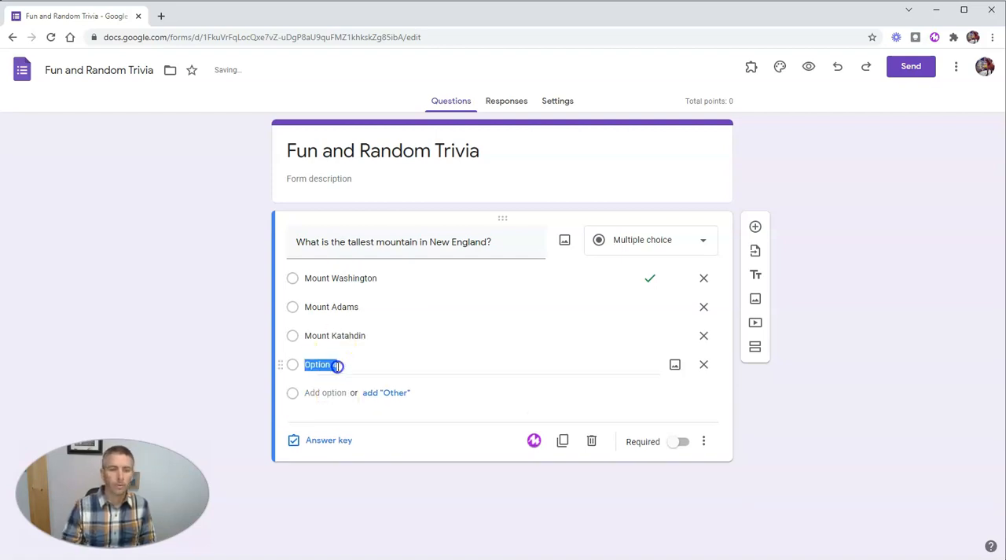
text(Mount)
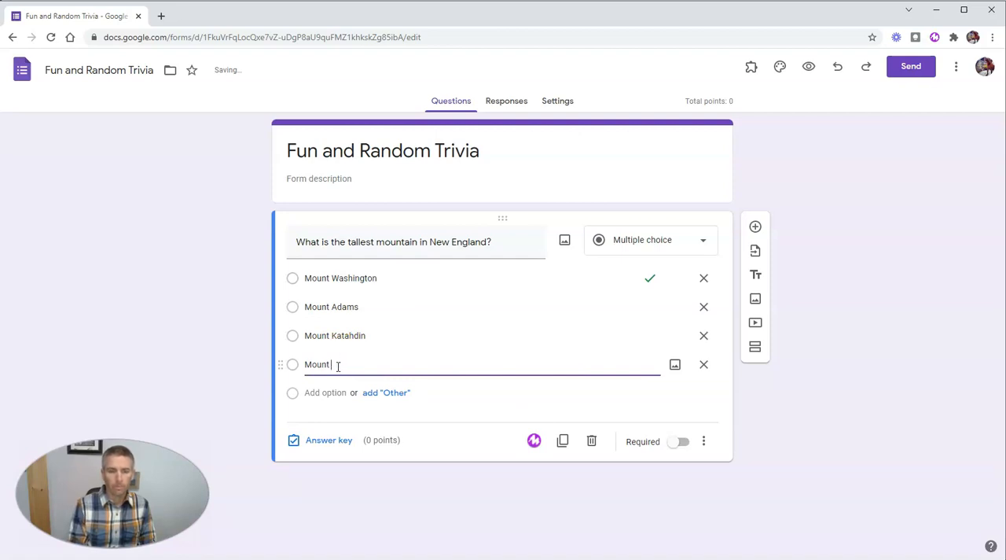
text(Jeffers)
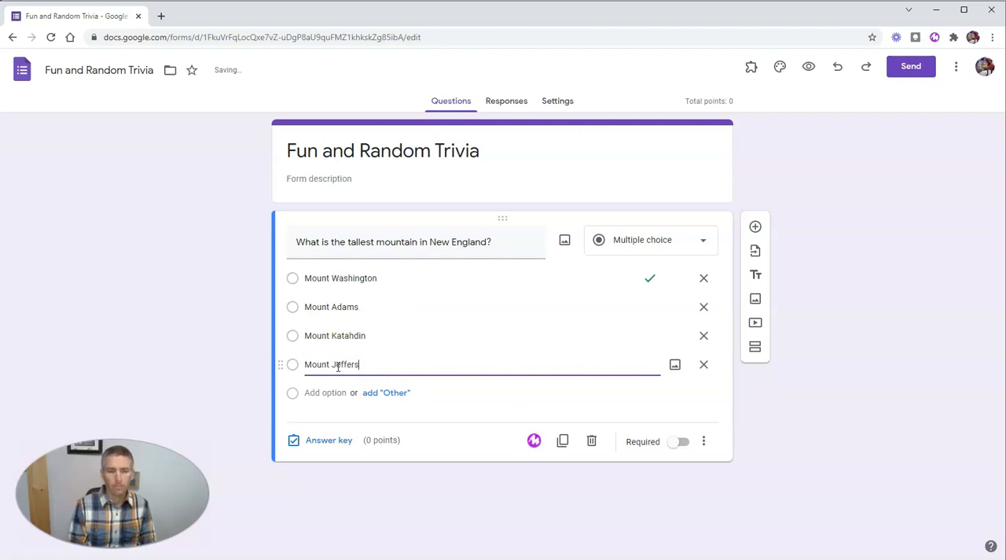
text(on)
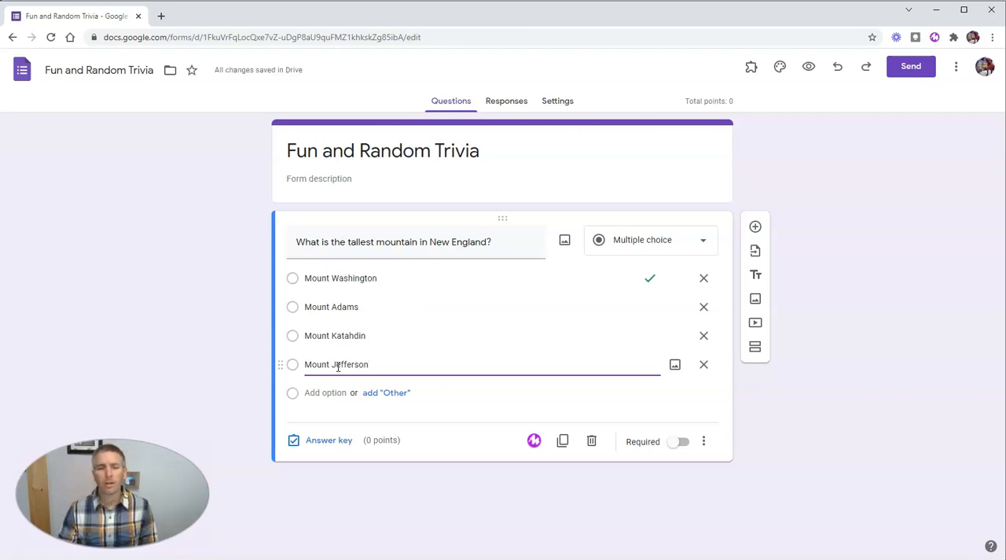
Step: Mark Mount Washington correct worth 5 points and begin adding answer feedback
click(326, 440)
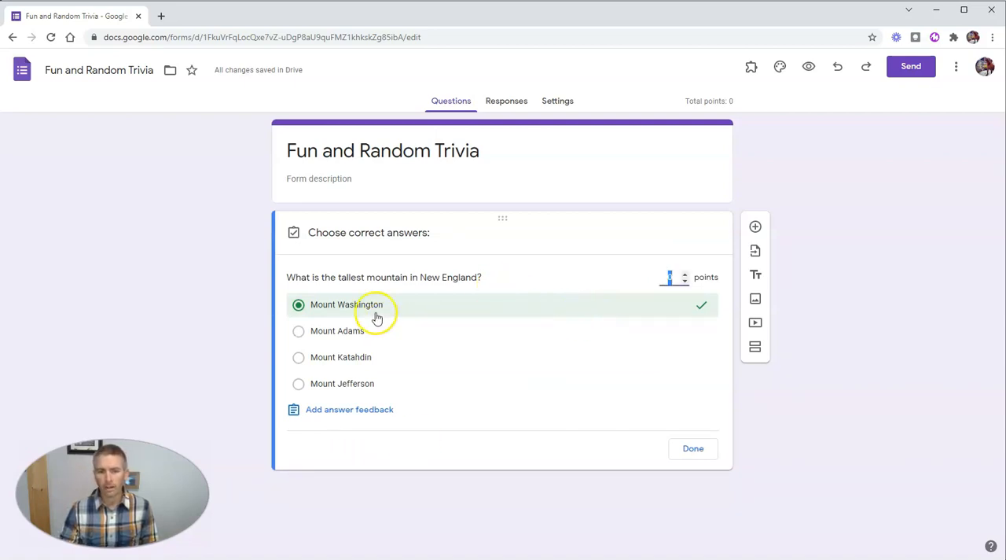
mouse_move(364, 312)
text(5)
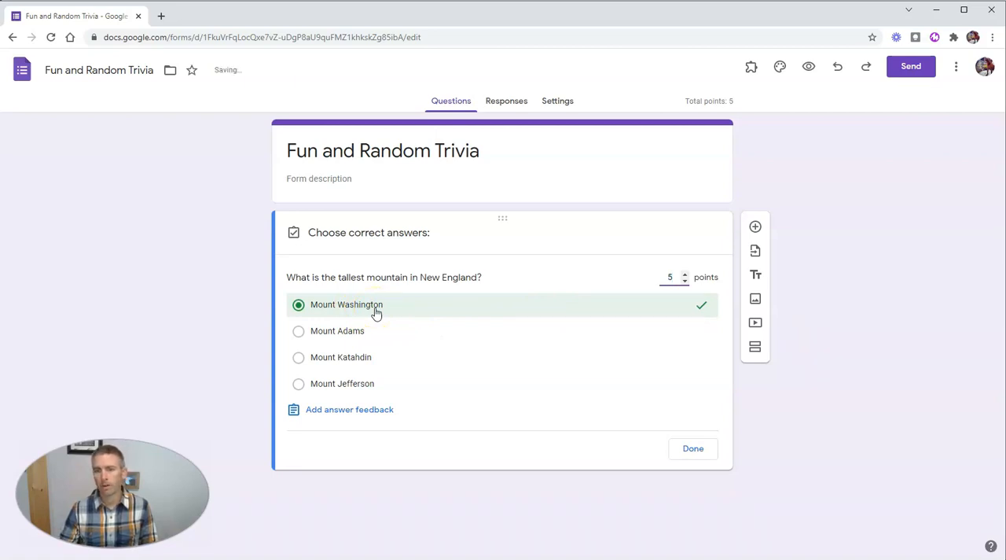
mouse_move(643, 295)
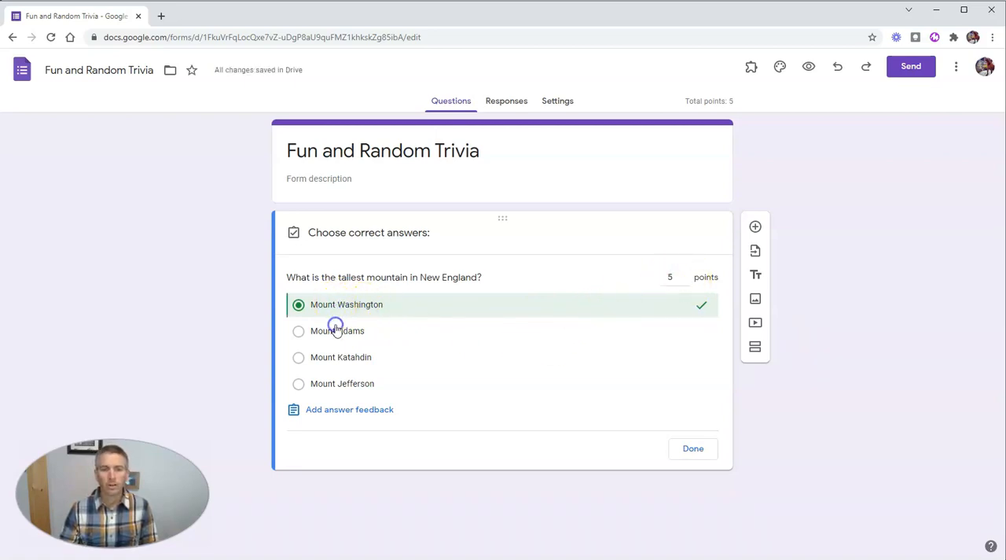
click(348, 409)
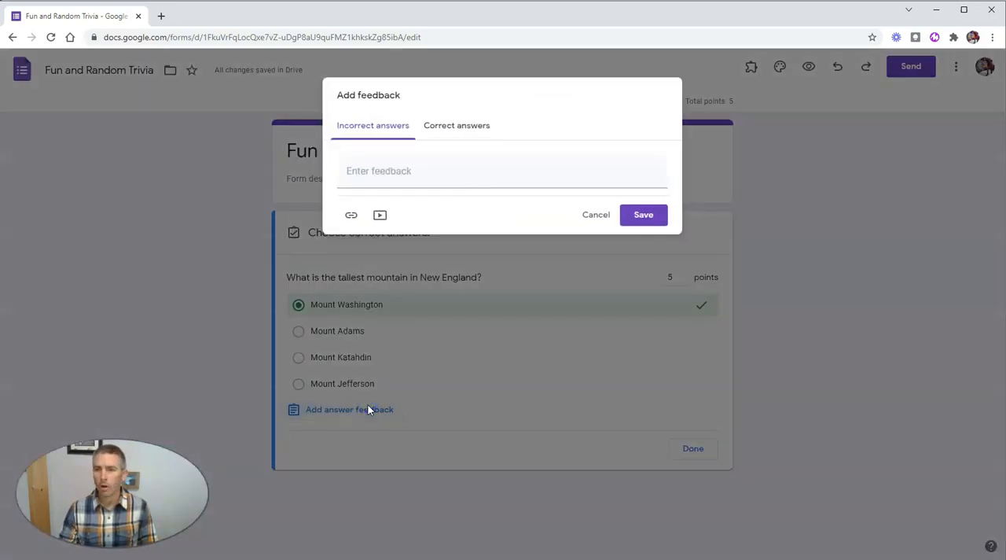
mouse_move(359, 412)
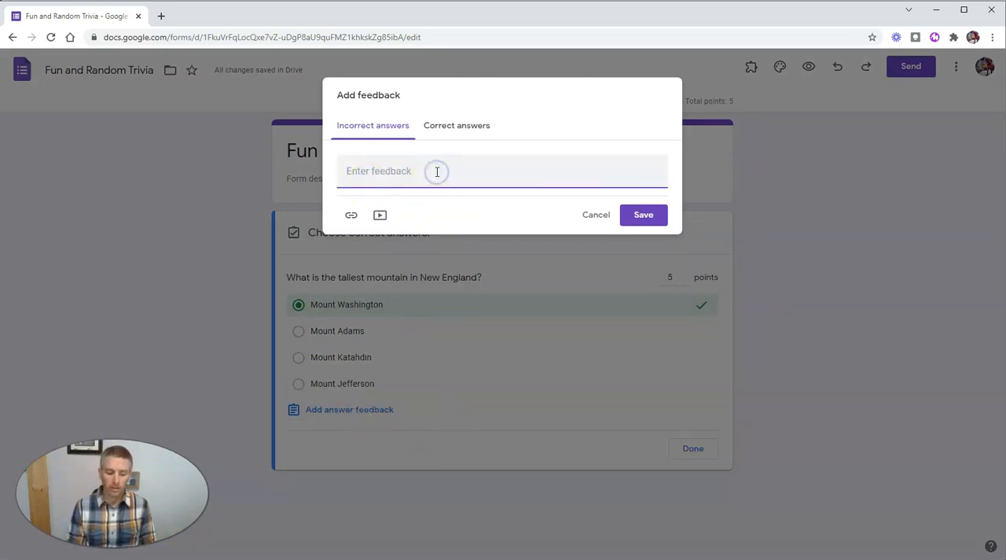
Step: Save incorrect-answer feedback: 'That's not it. Hint, it's named after the first president of the United States.'
text(It)
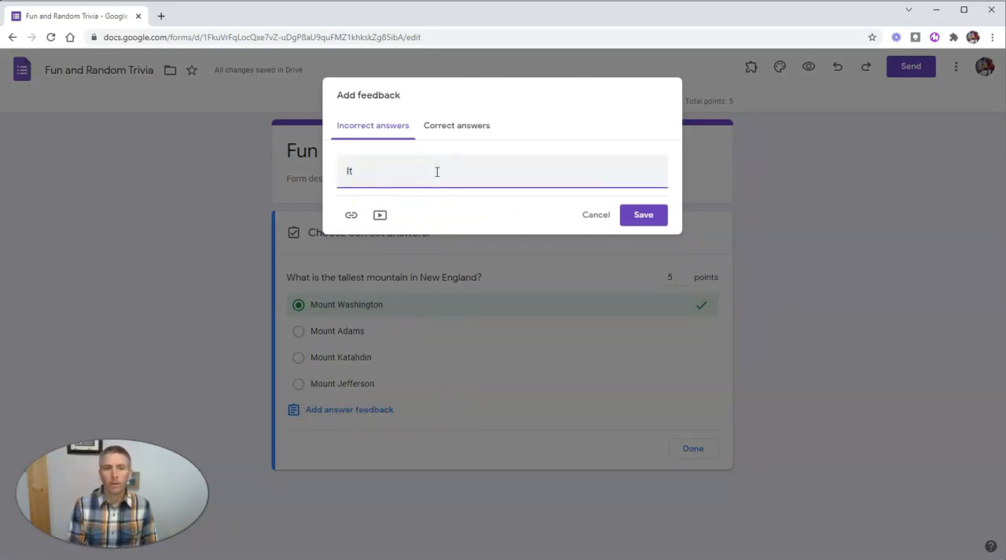
text(That's n)
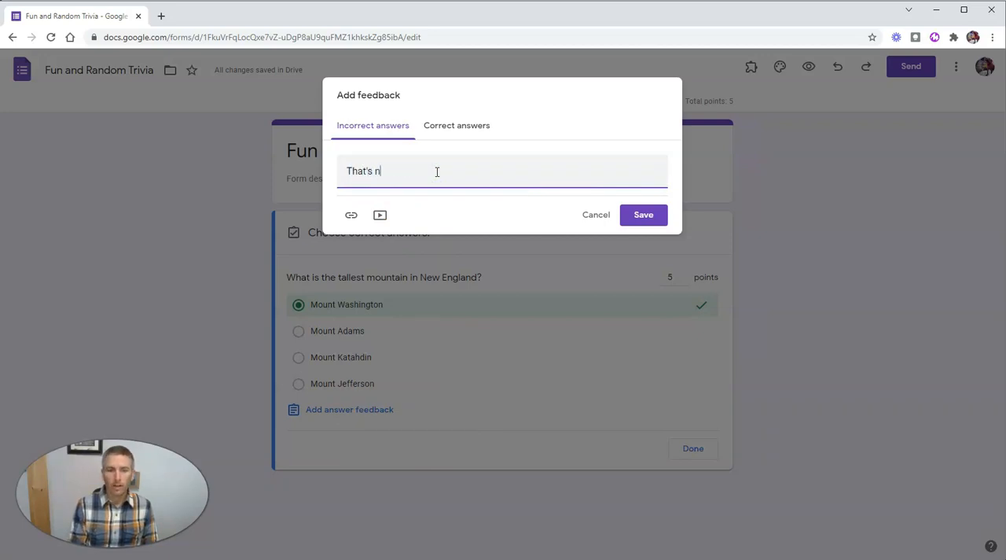
text(ot it. Hint, it's named ag)
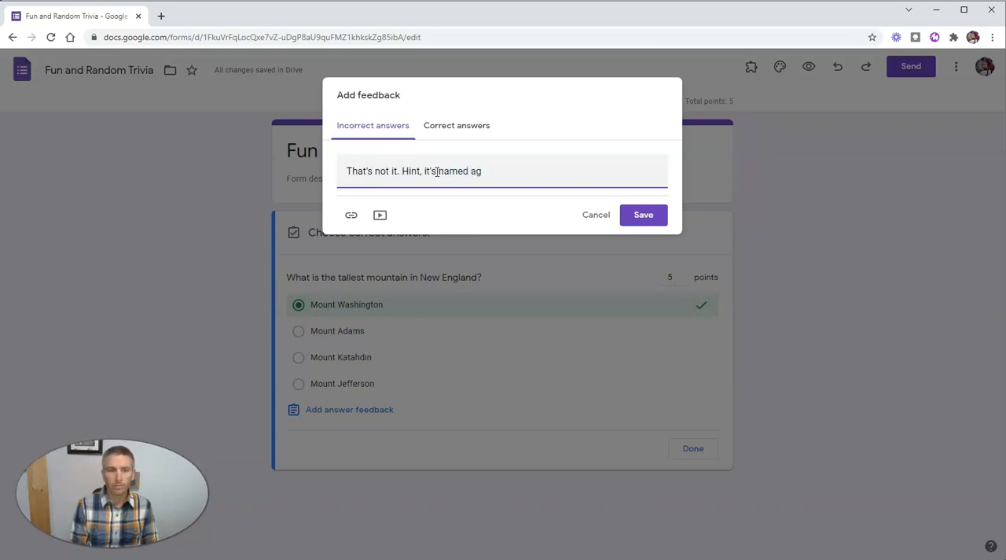
text(after the first president)
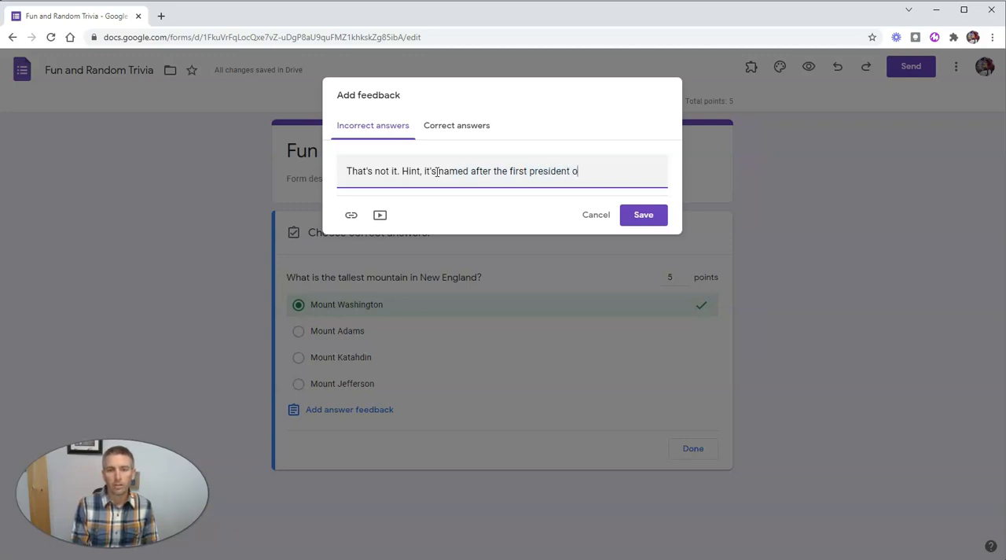
text(of the United)
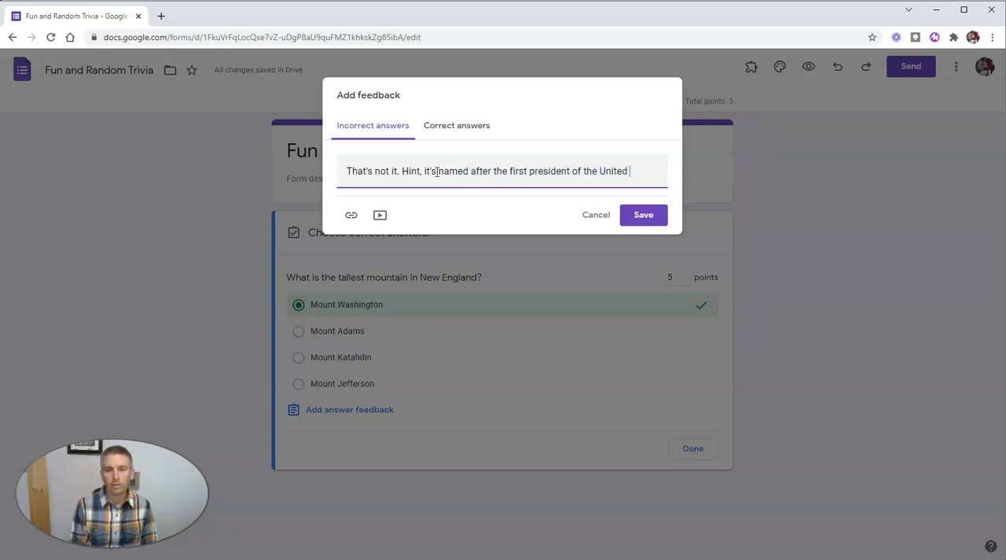
text(States.)
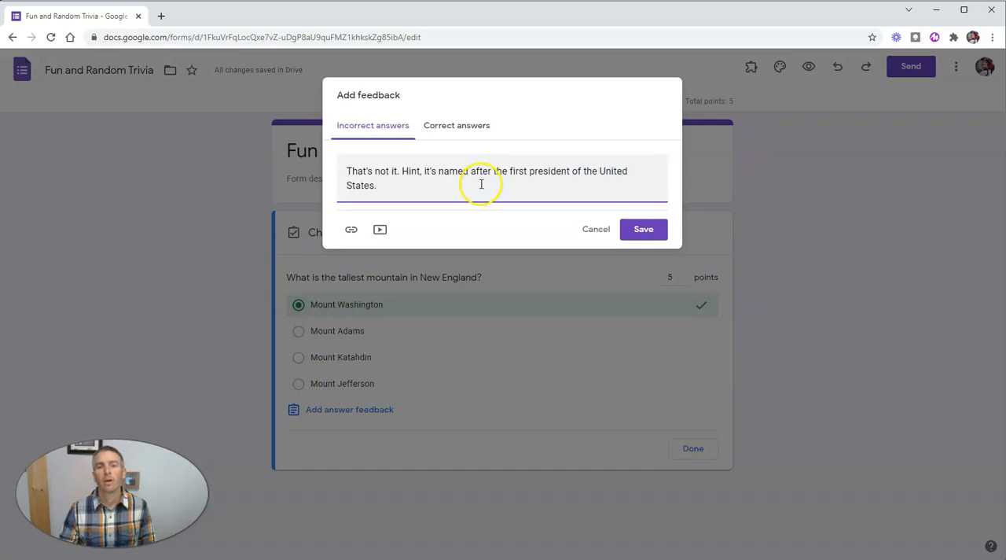
click(643, 230)
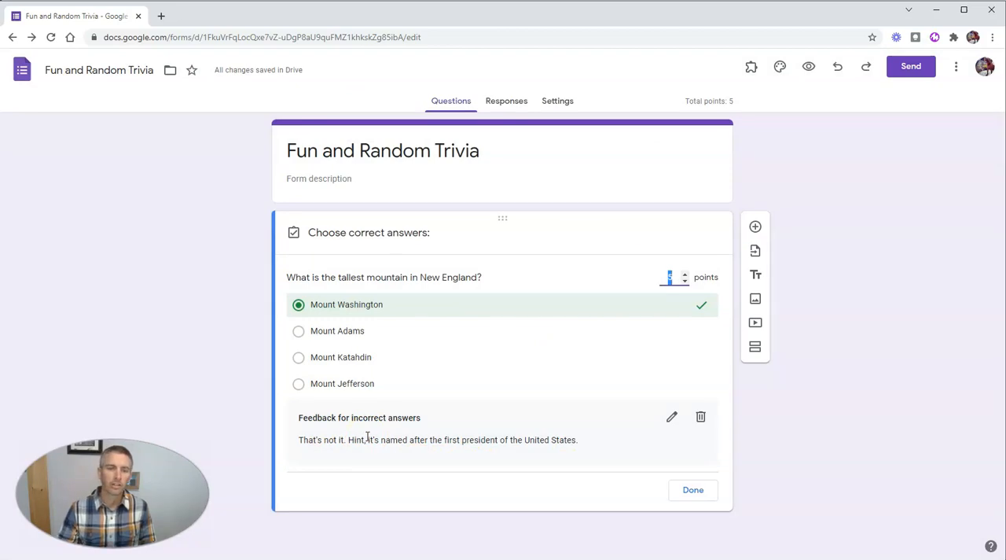
mouse_move(558, 101)
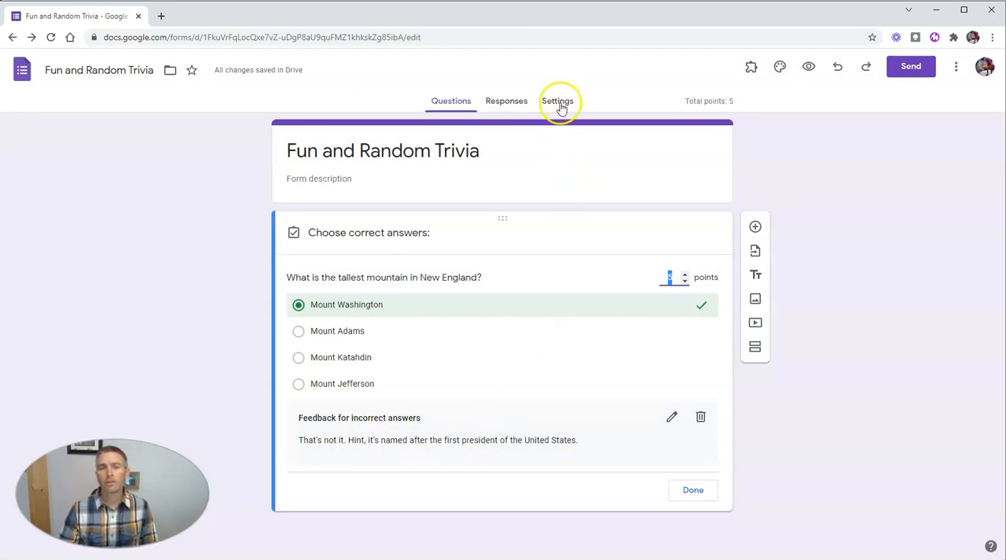
Step: Show the form's Settings page scrolled to the quiz options
click(558, 101)
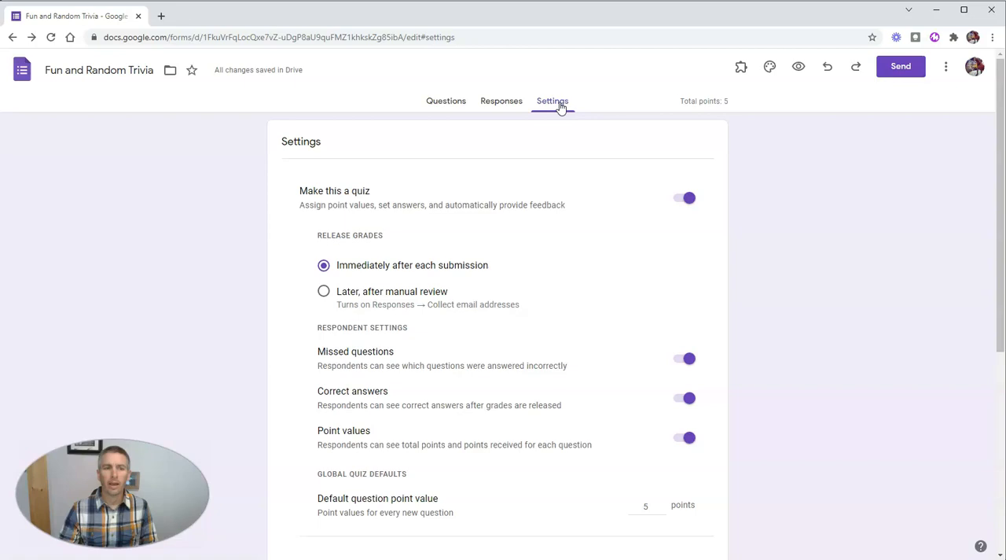
mouse_move(412, 264)
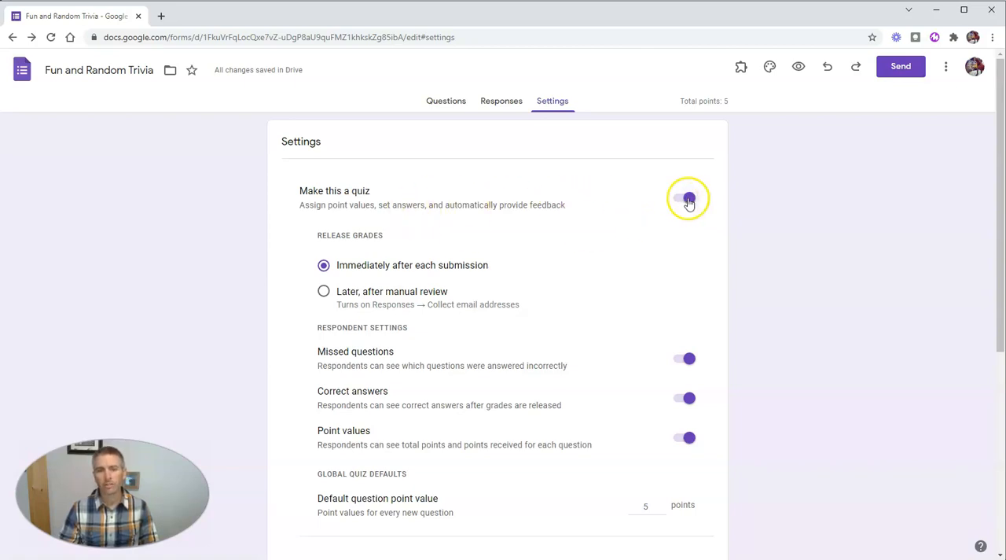
scroll(down, 3)
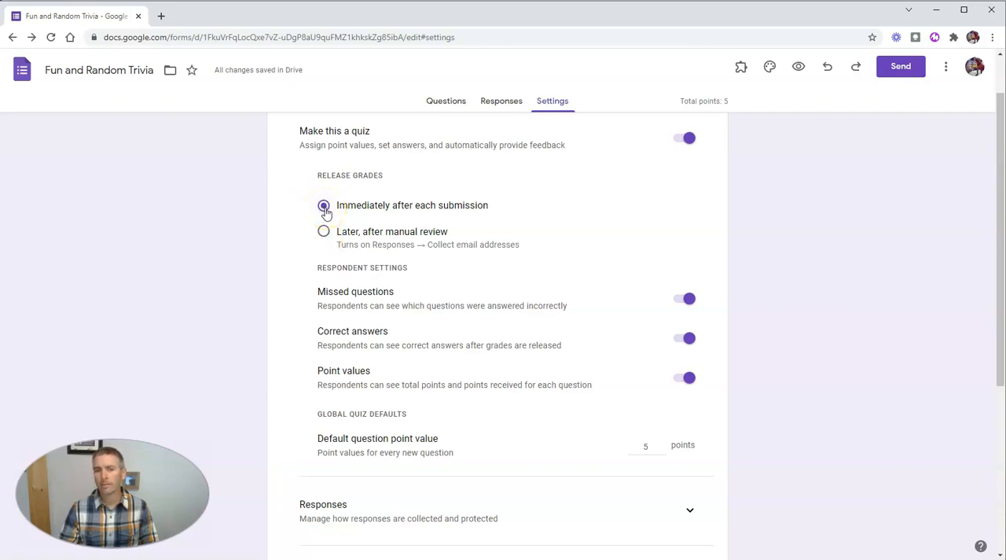
click(324, 231)
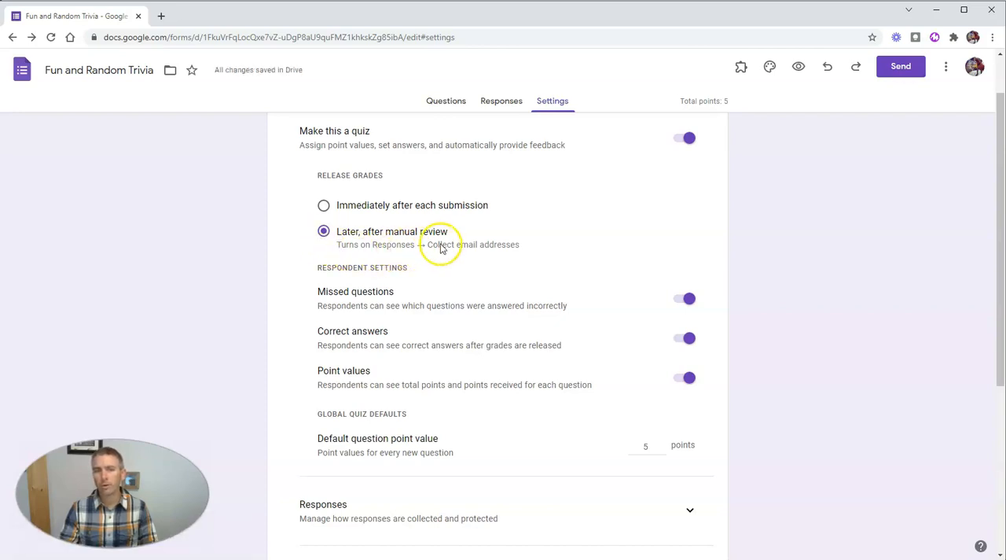
mouse_move(475, 249)
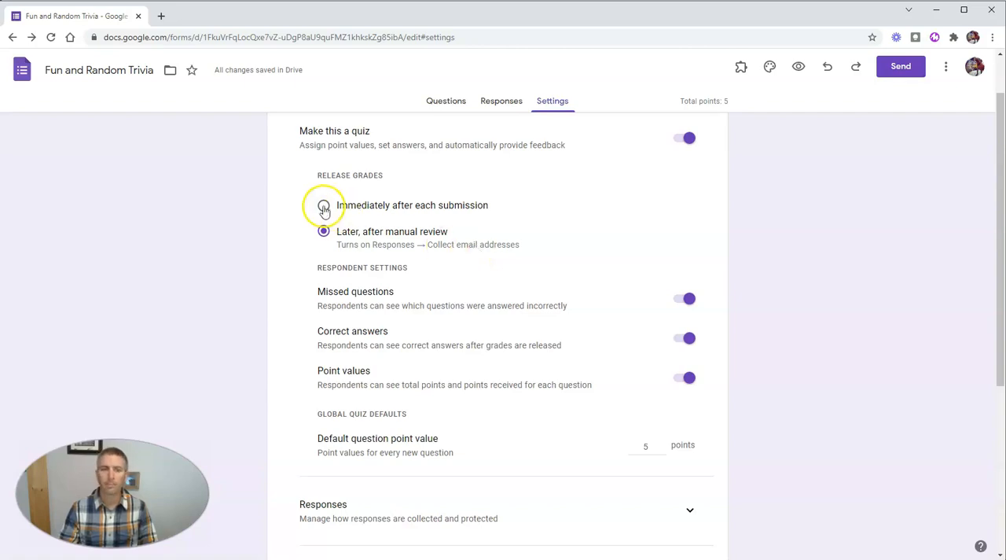
click(324, 205)
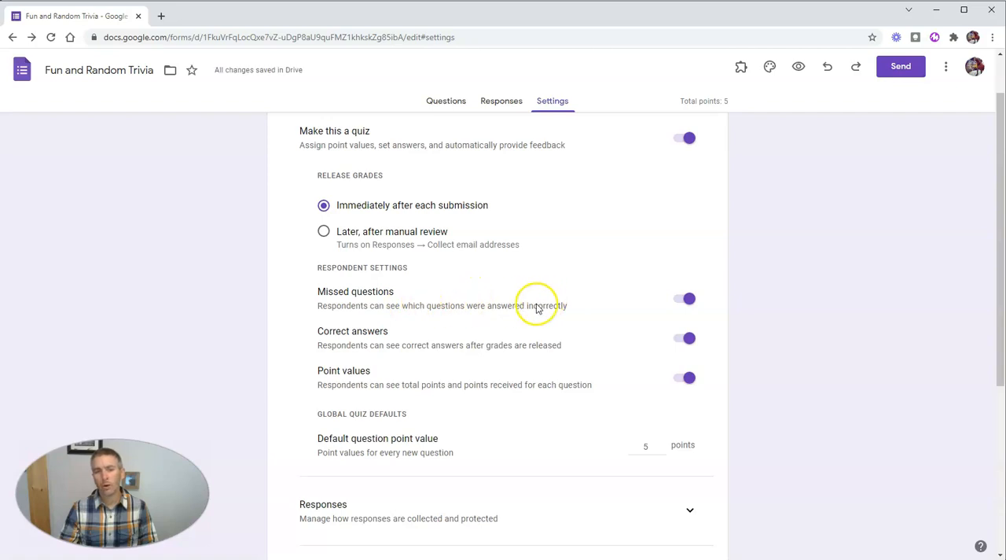
mouse_move(431, 360)
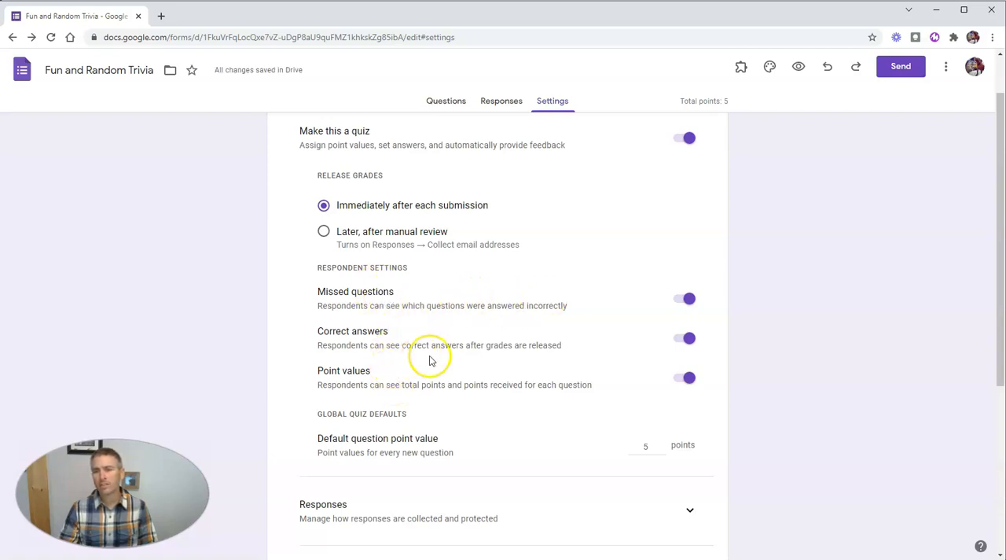
mouse_move(393, 318)
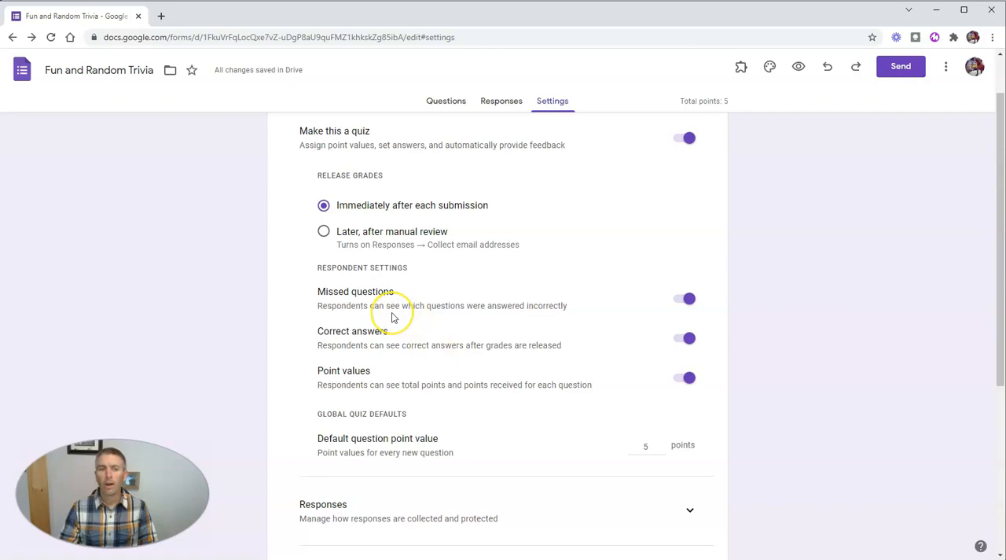
mouse_move(362, 226)
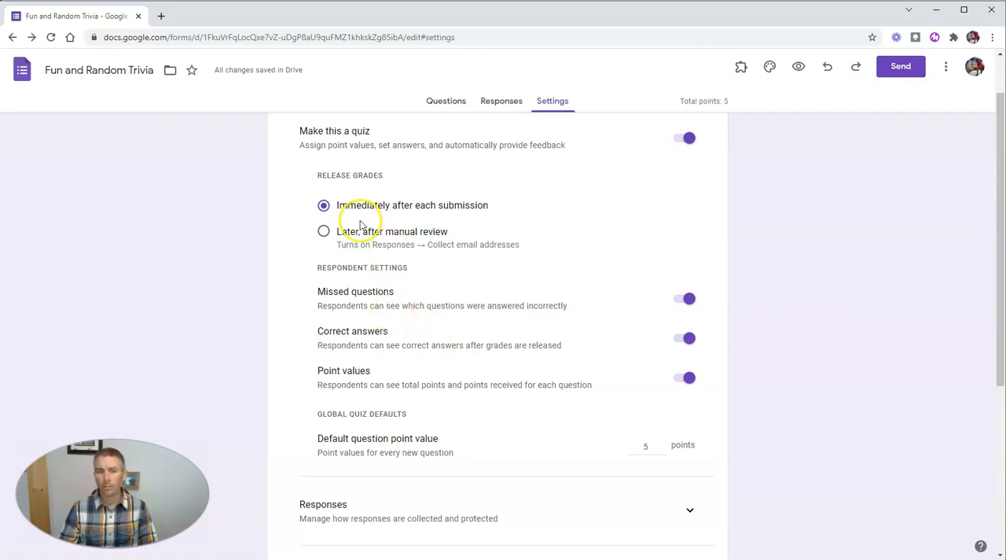
mouse_move(433, 211)
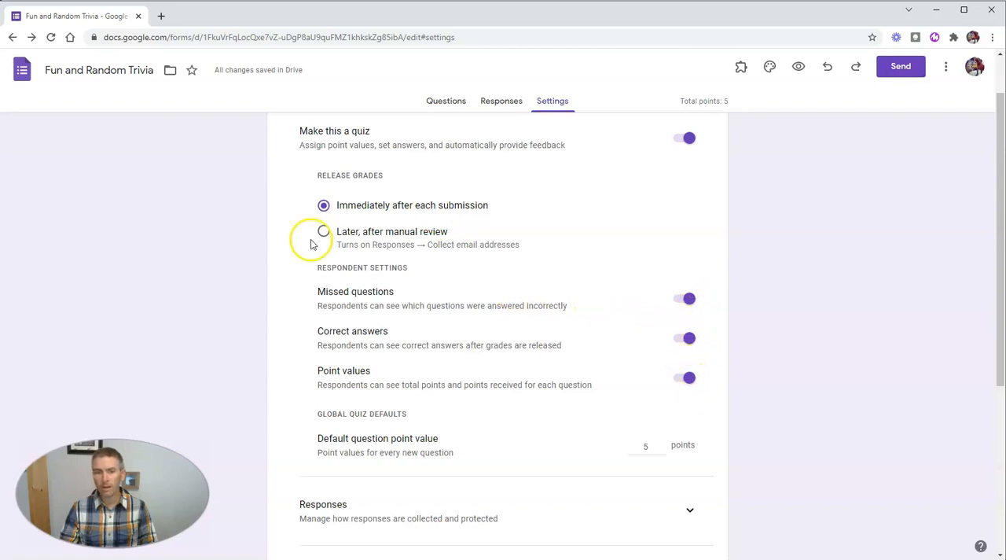
click(324, 231)
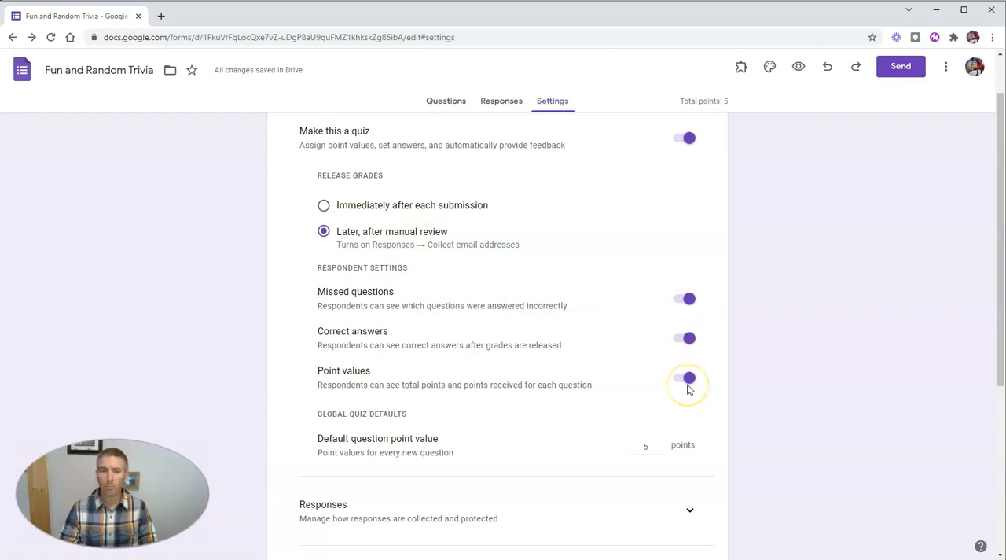
click(685, 377)
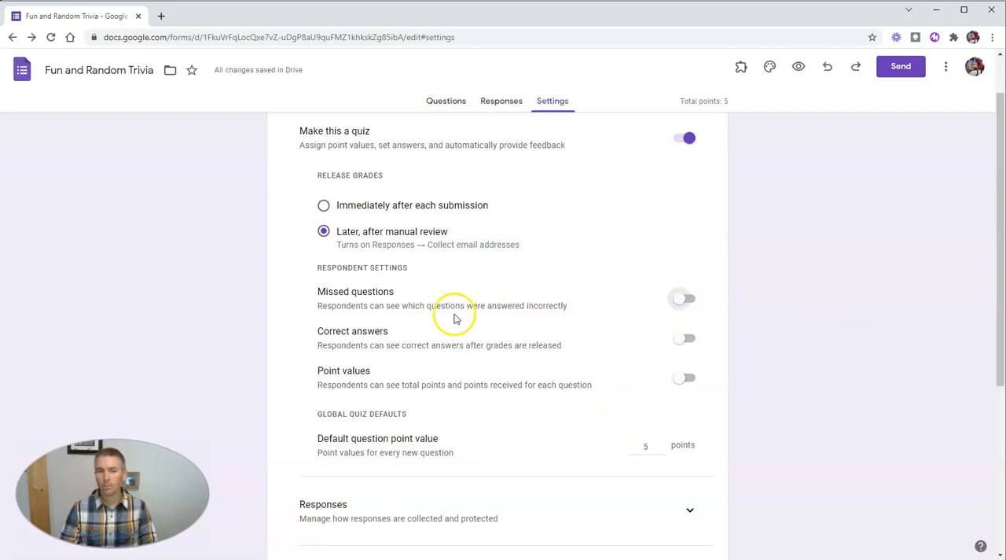
mouse_move(453, 330)
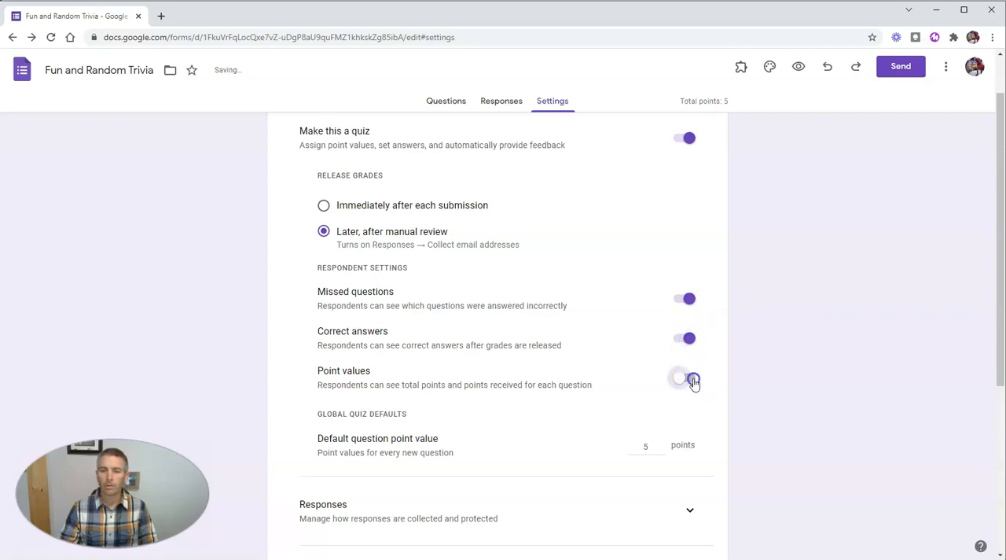
click(685, 377)
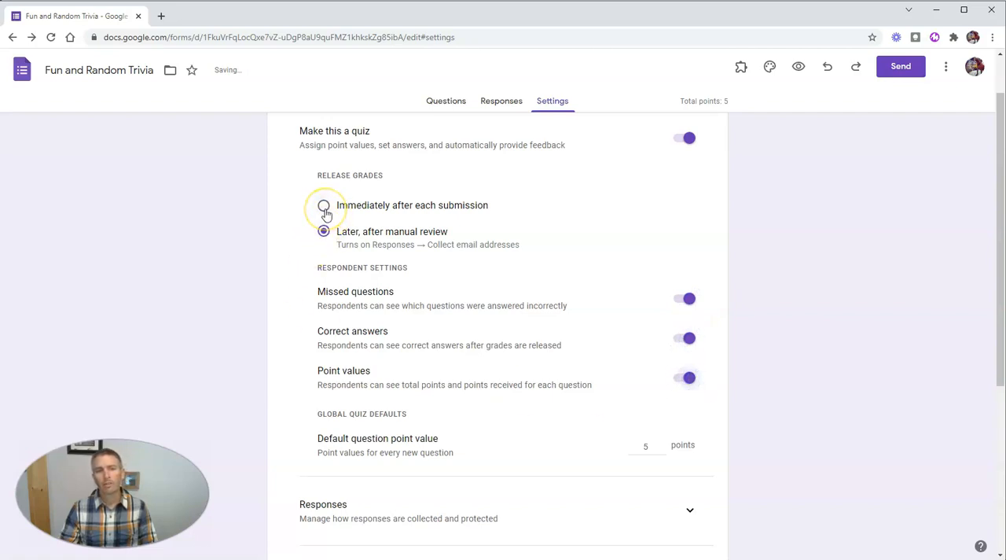
click(324, 204)
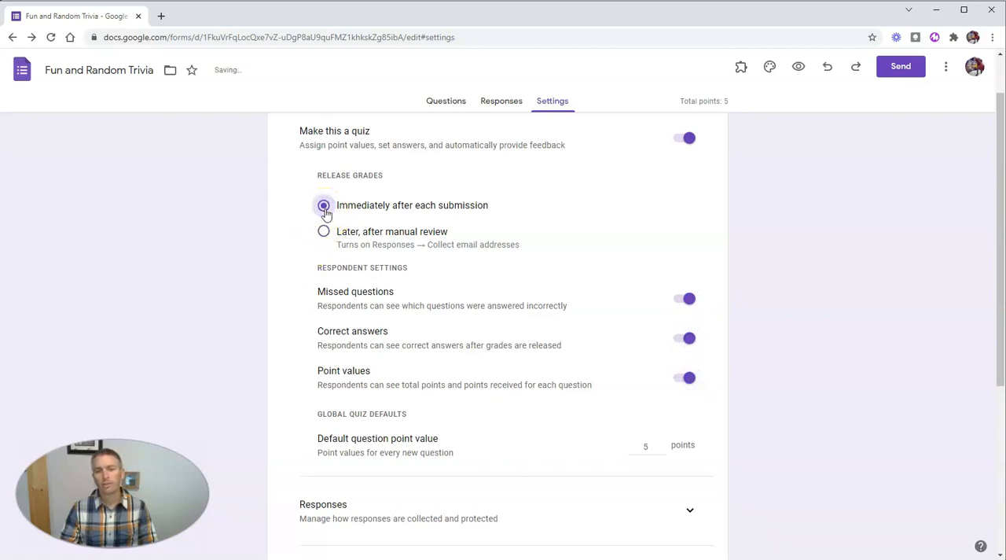
scroll(down, 3)
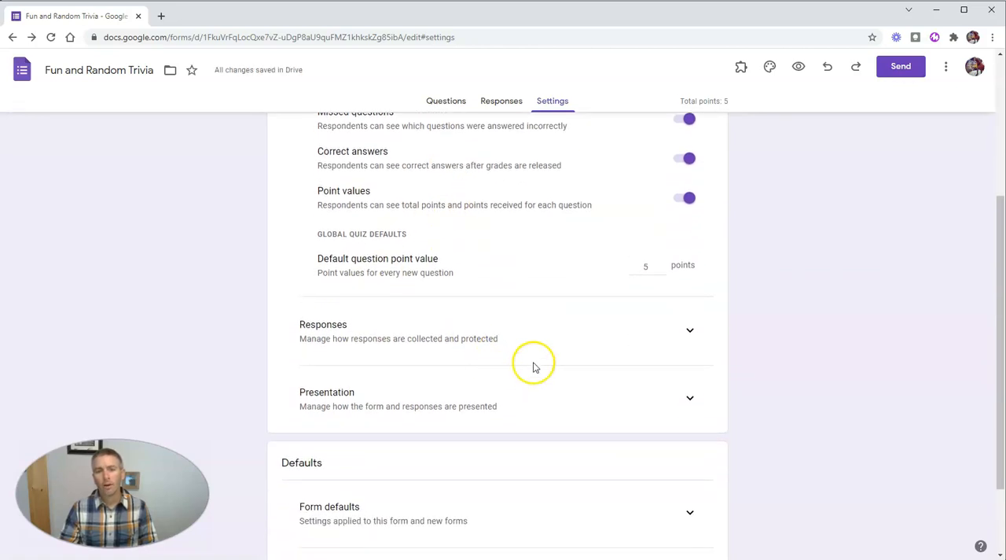
mouse_move(374, 261)
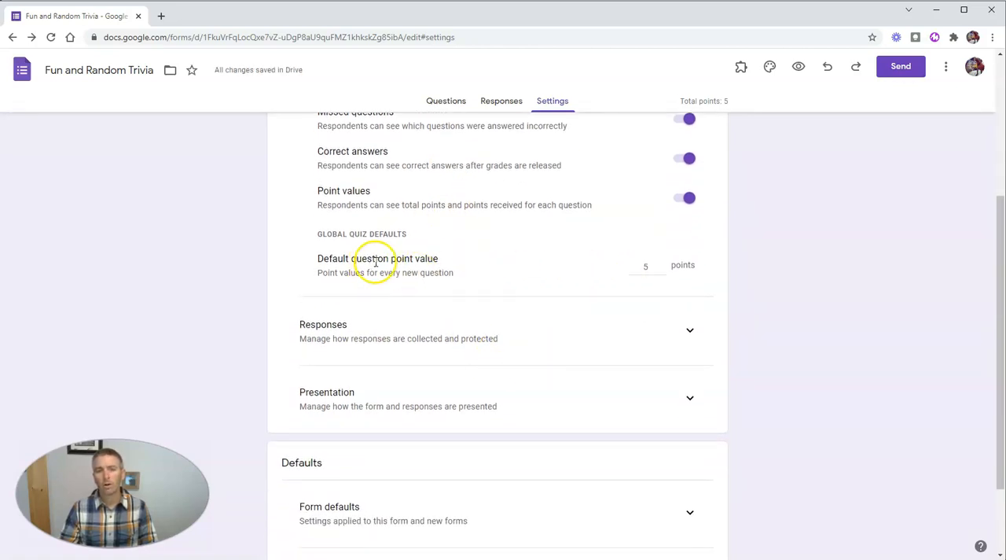
mouse_move(651, 283)
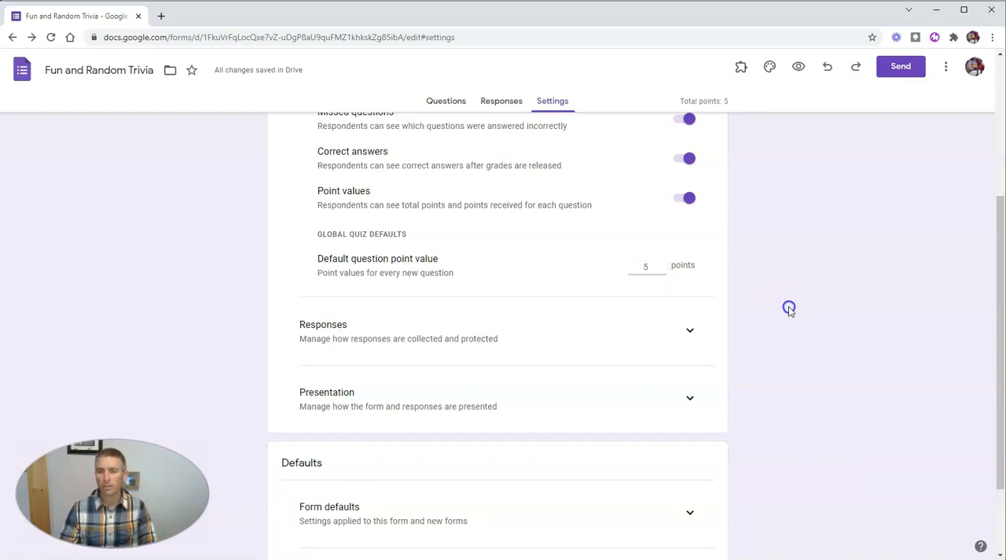
scroll(down, 3)
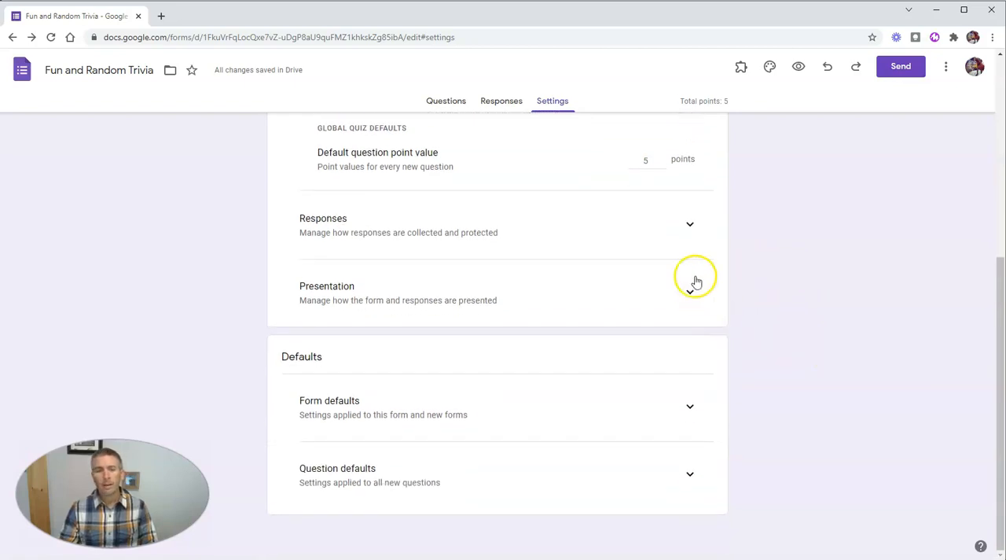
Step: In Responses, keep responder copies Off and limit each respondent to 1 response
click(689, 223)
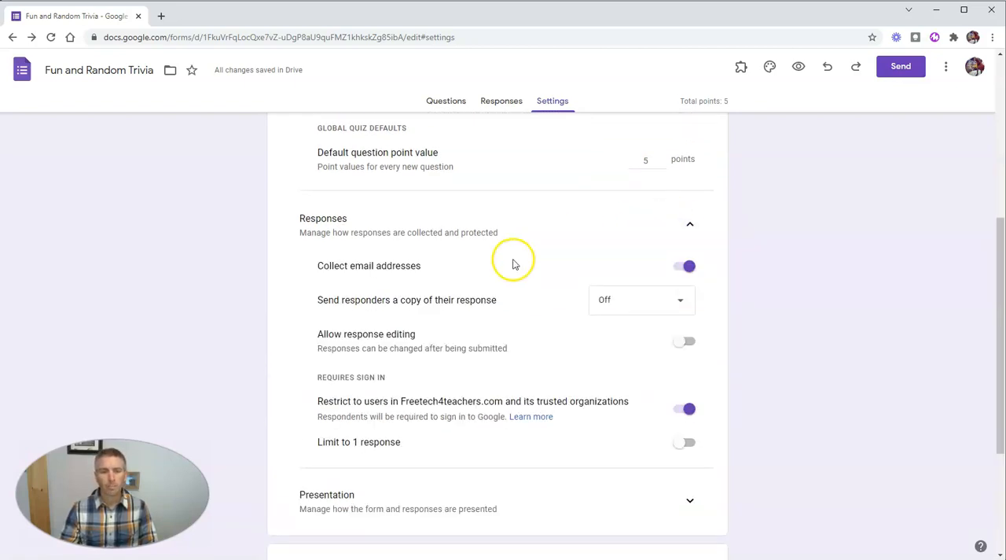
mouse_move(440, 273)
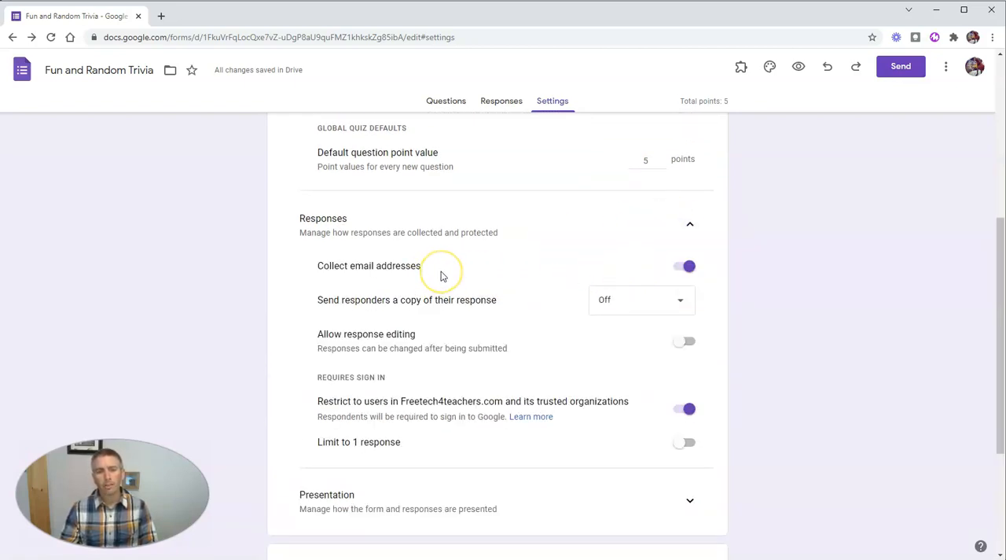
mouse_move(484, 291)
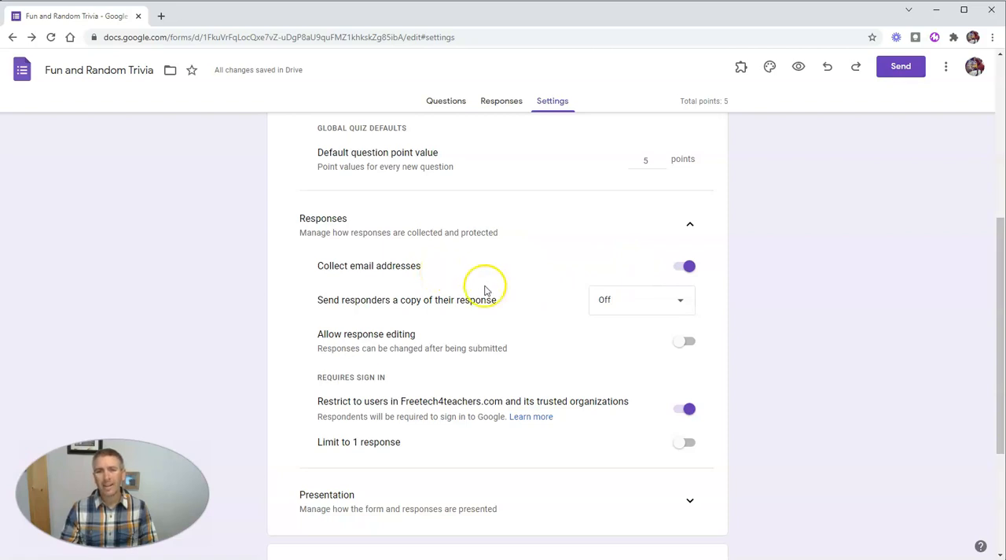
mouse_move(515, 305)
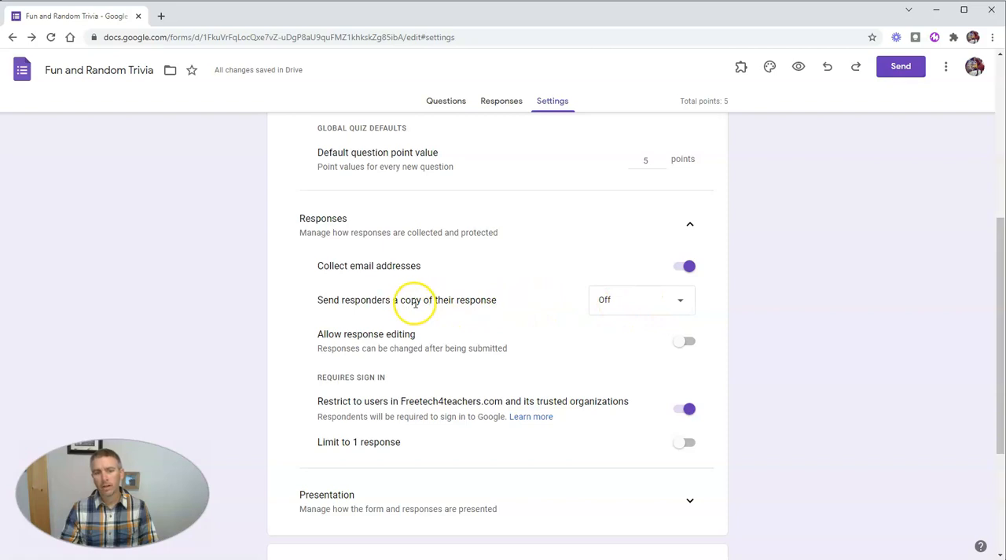
mouse_move(644, 305)
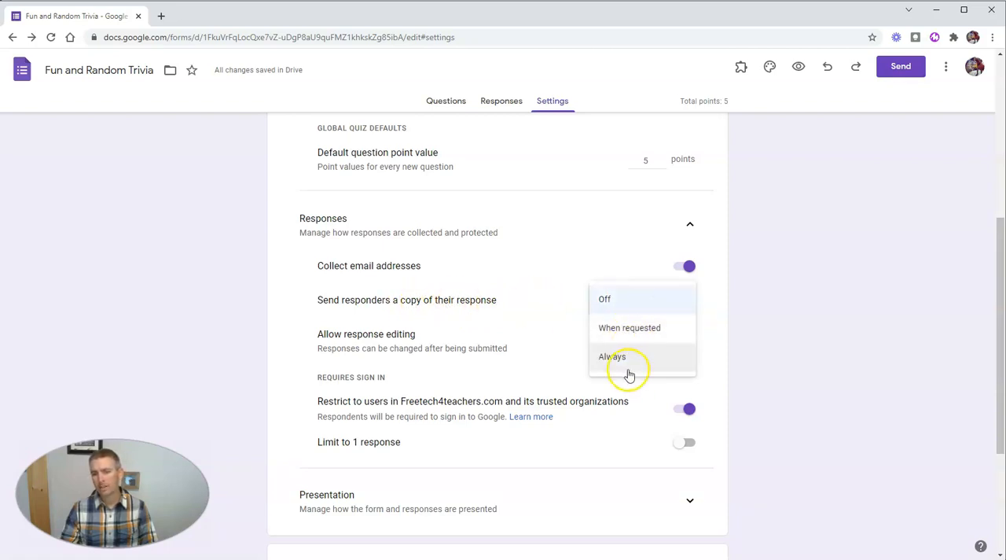
mouse_move(629, 327)
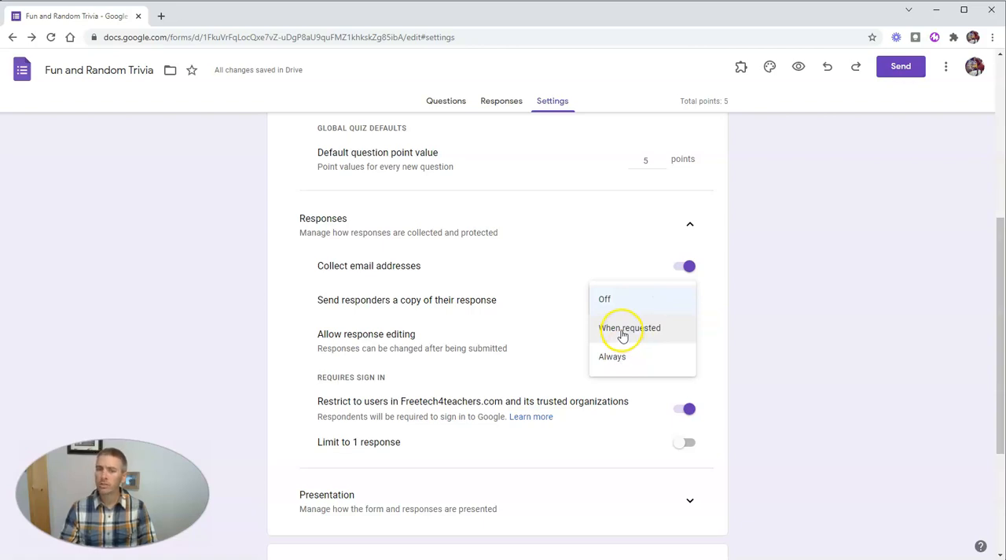
click(603, 299)
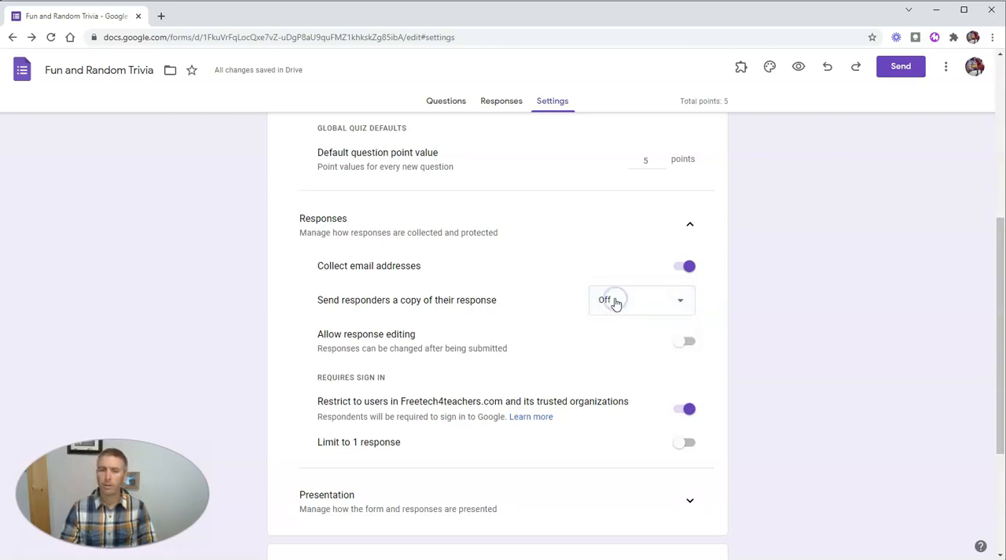
mouse_move(478, 361)
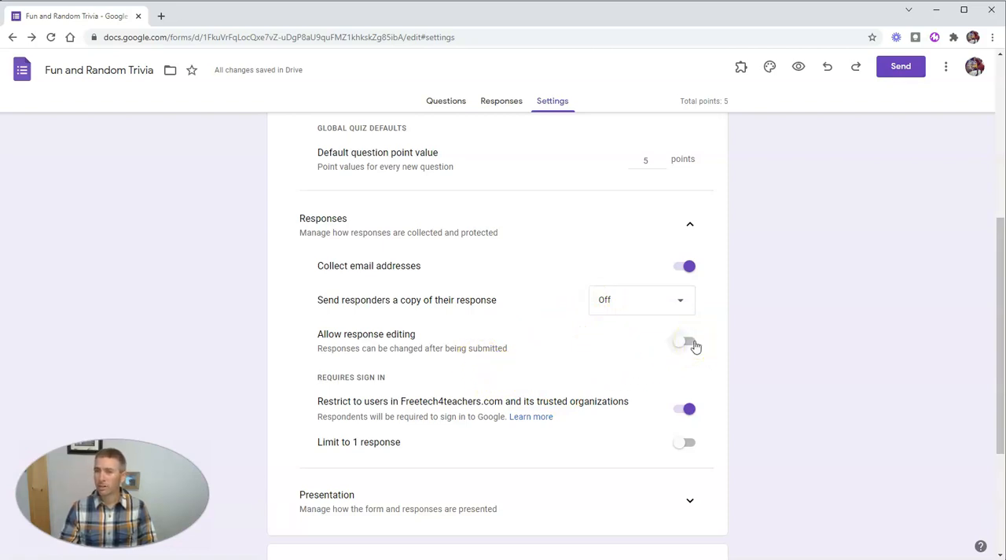
scroll(down, 3)
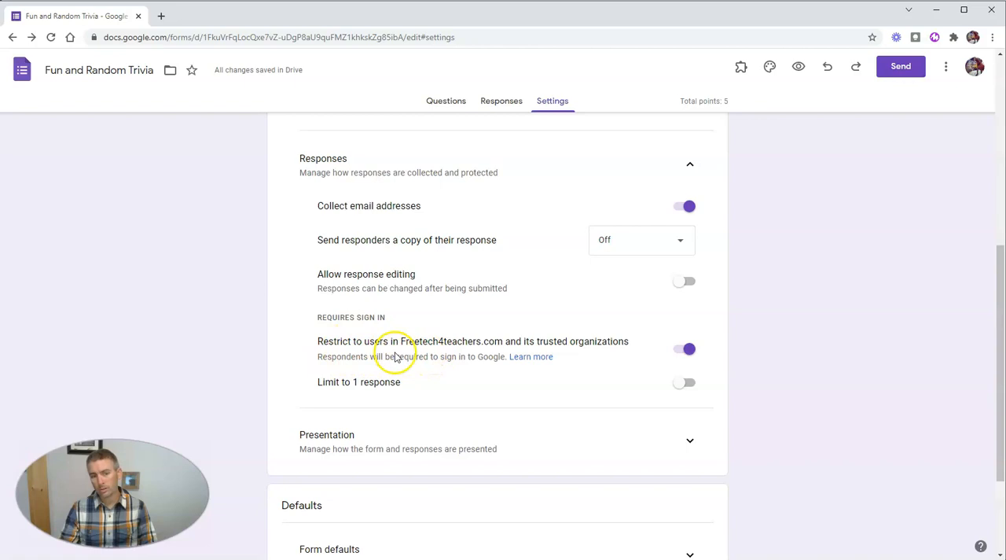
mouse_move(582, 339)
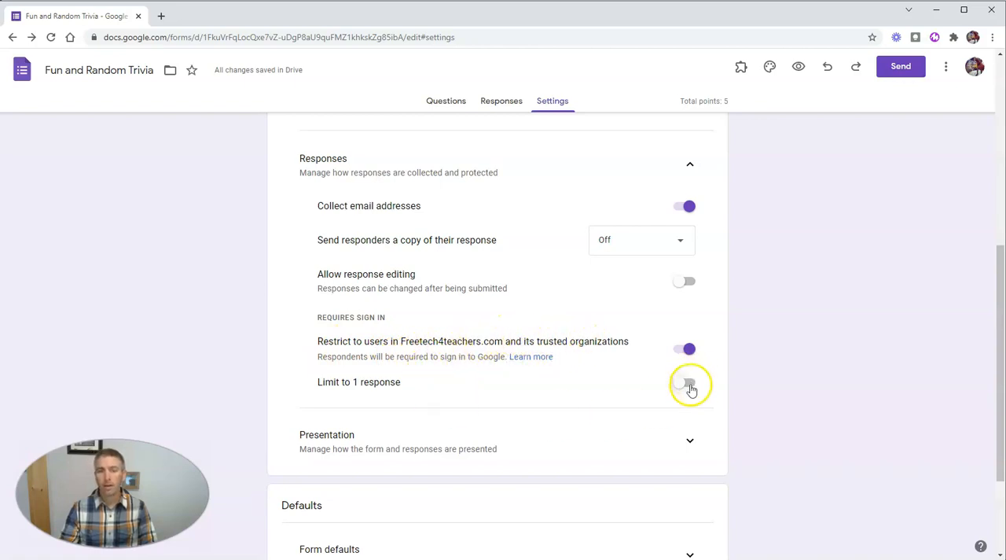
click(688, 388)
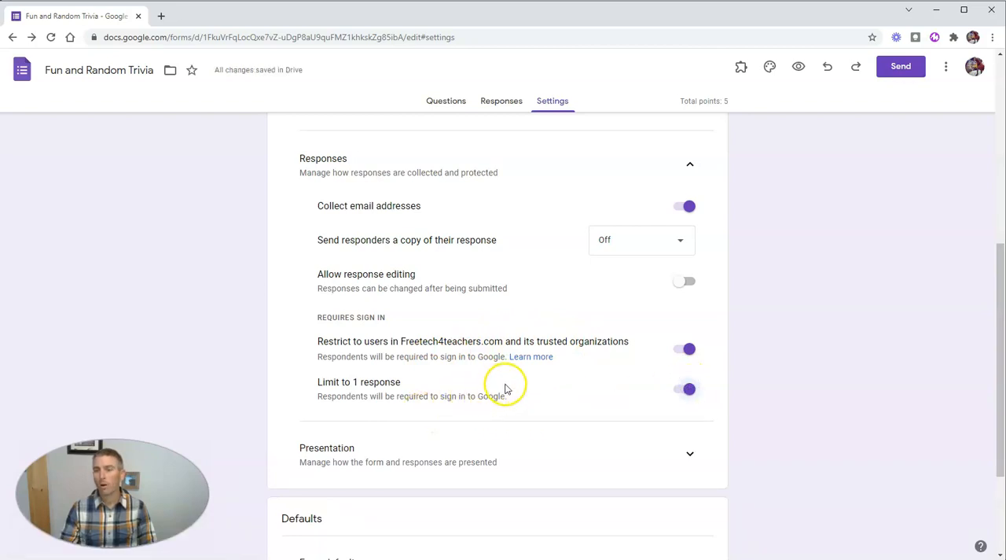
Step: Expand the Presentation settings section
scroll(down, 3)
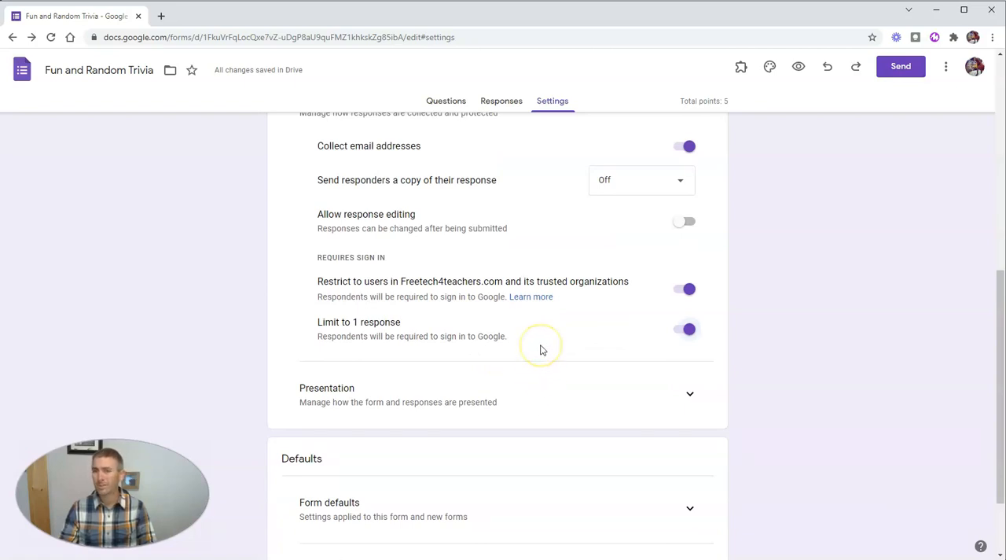
scroll(down, 3)
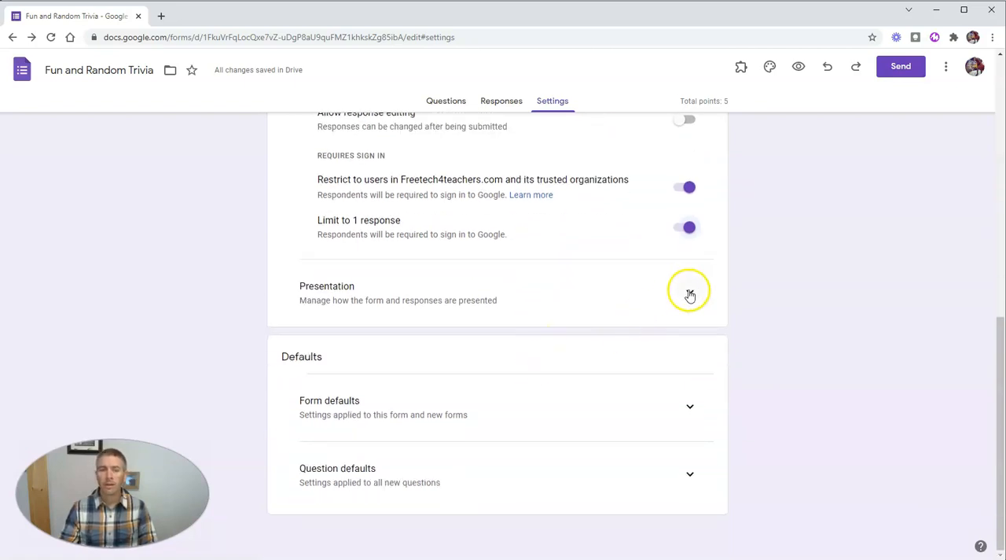
click(688, 295)
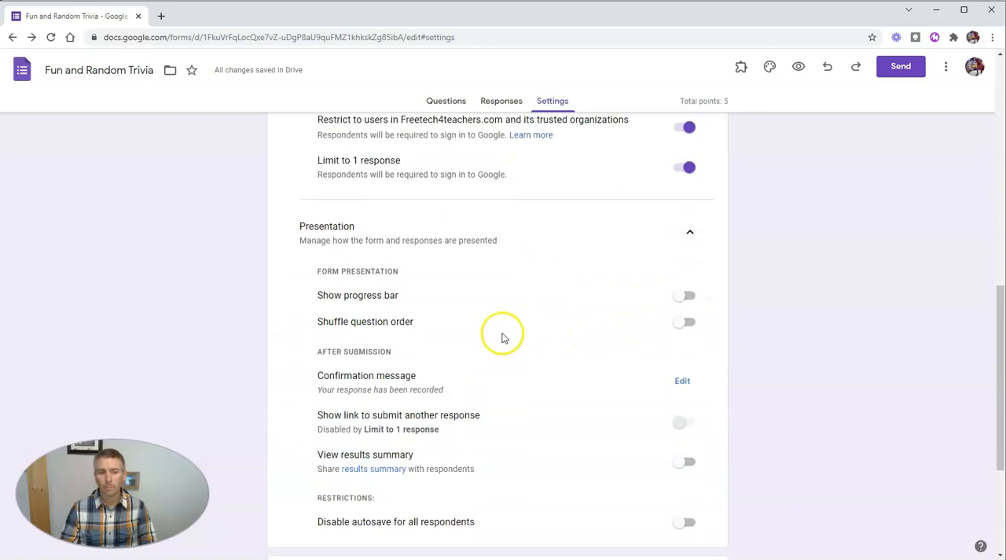
Step: Turn on 'Show progress bar' and 'Shuffle question order'
click(685, 295)
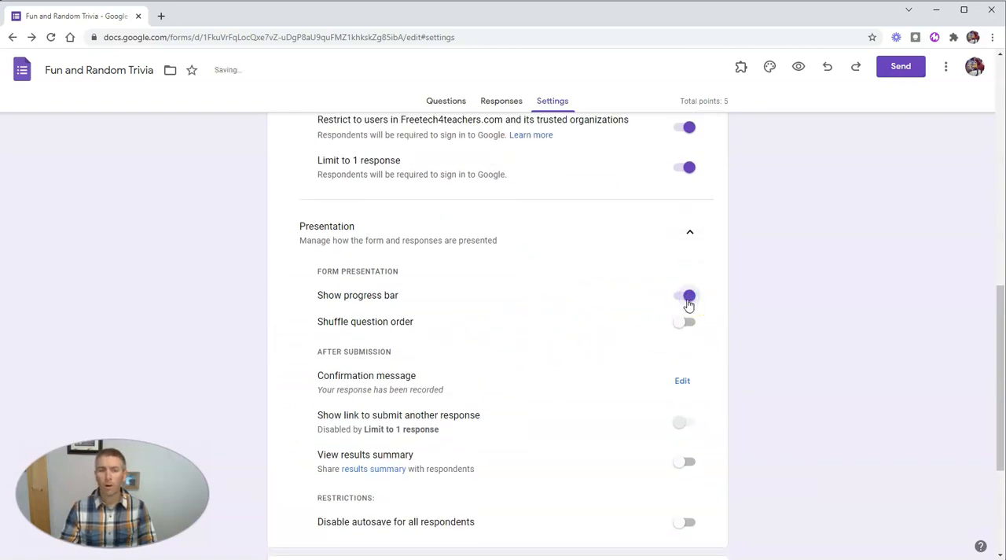
click(686, 321)
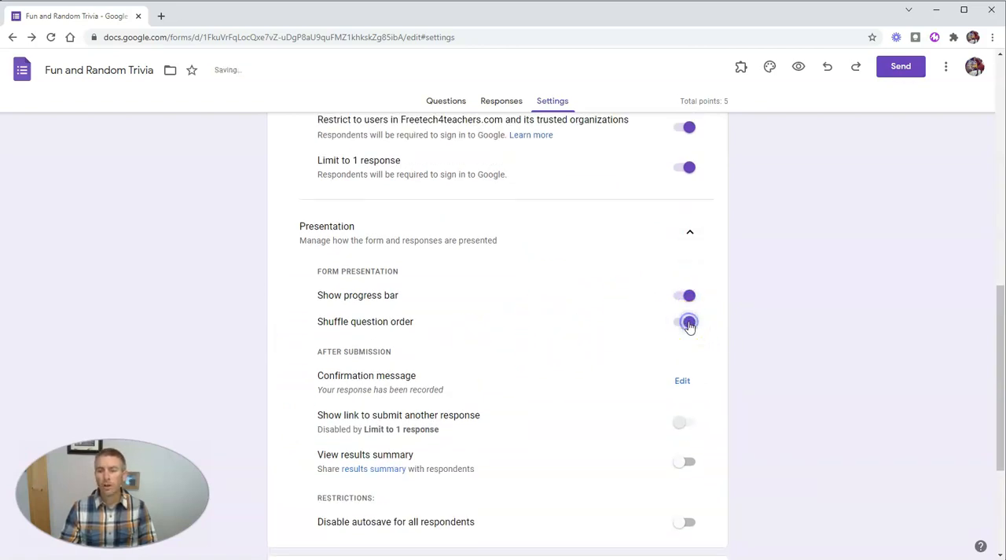
click(688, 320)
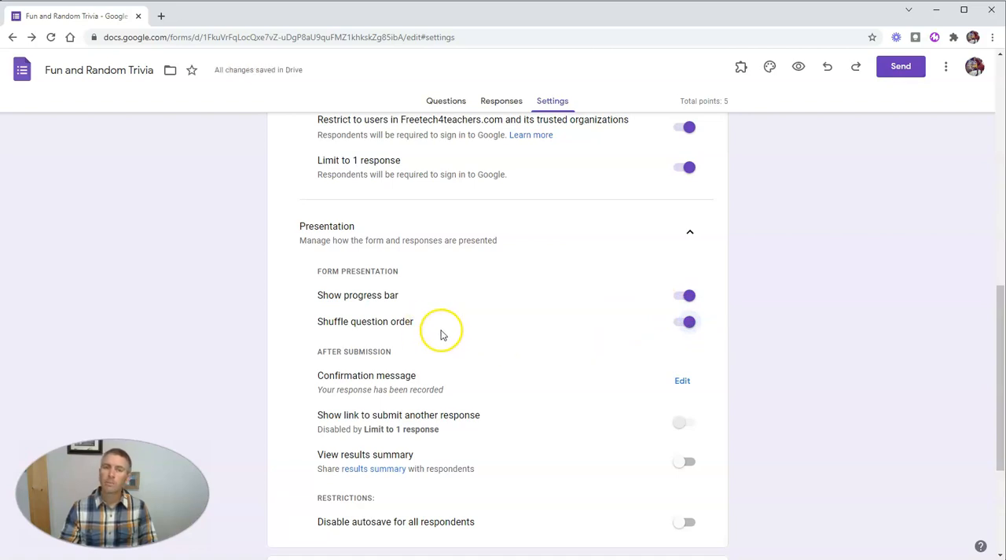
mouse_move(348, 325)
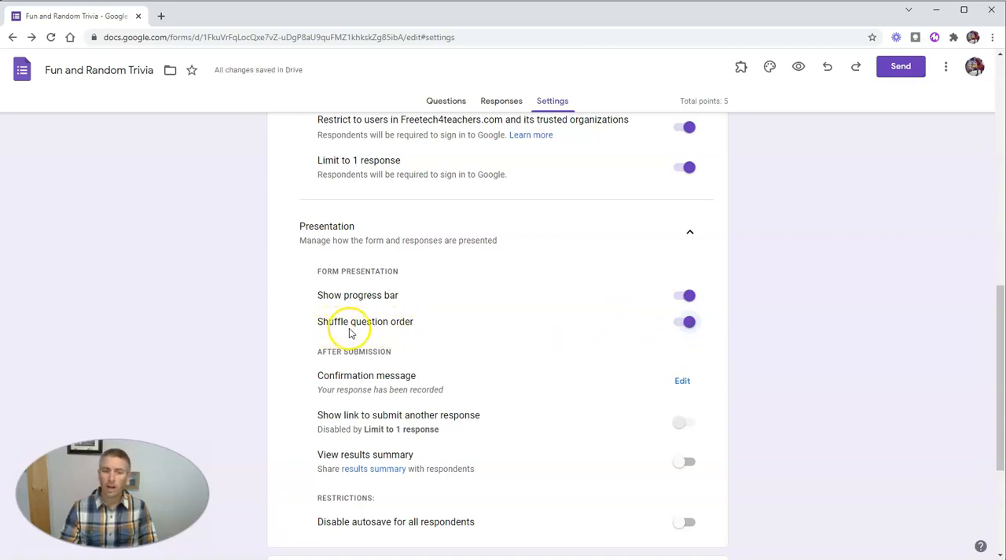
mouse_move(407, 326)
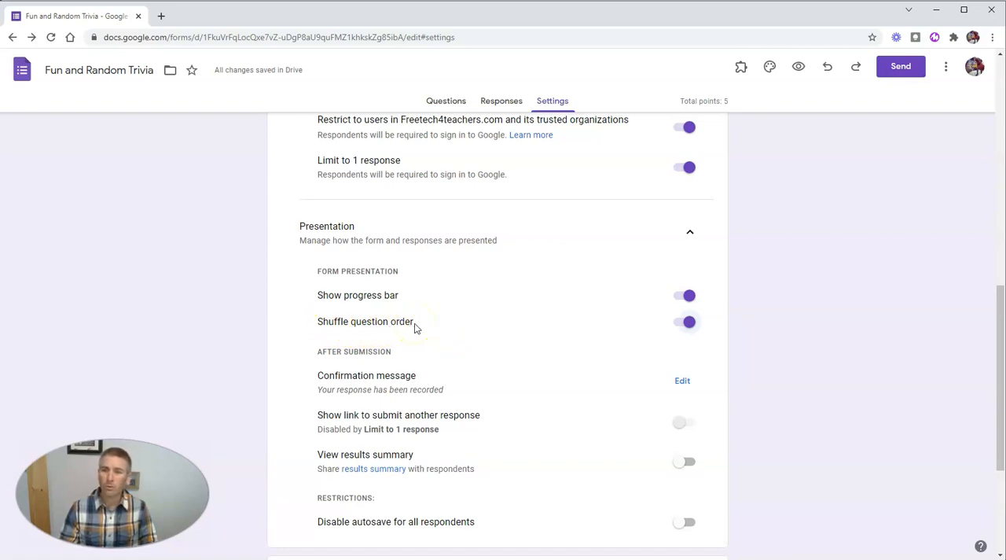
mouse_move(484, 327)
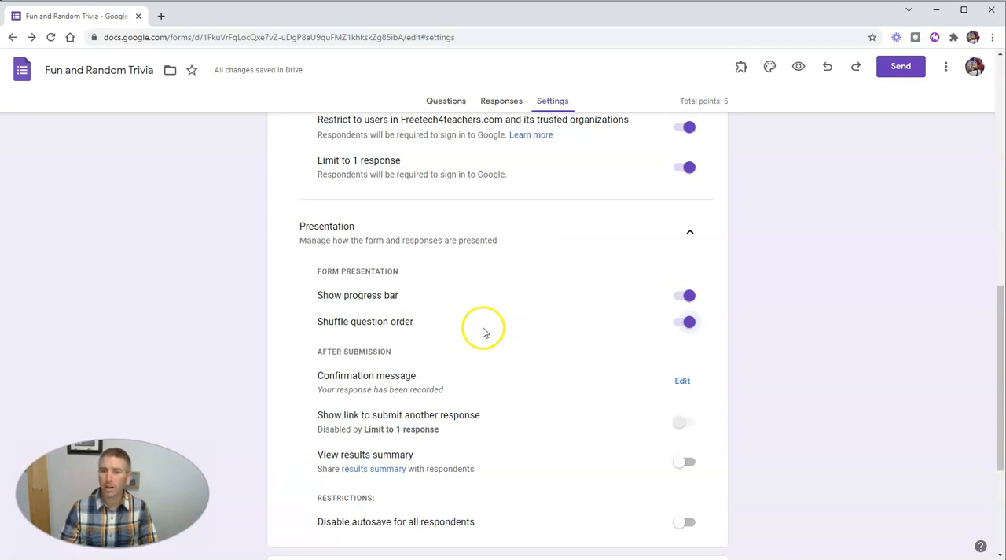
mouse_move(564, 338)
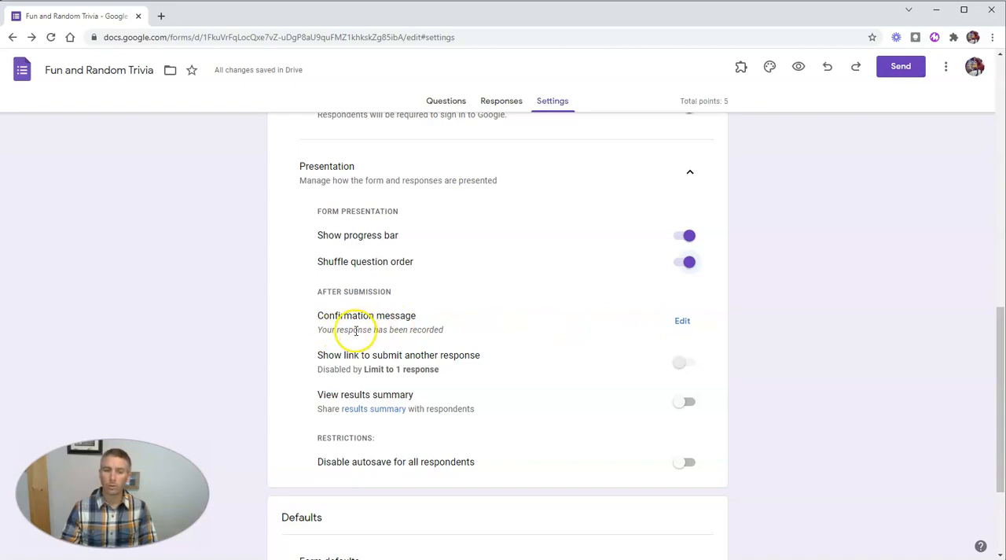
Step: Save a confirmation message thanking quiz takers and asking early finishers to take out their independent reading book
click(682, 321)
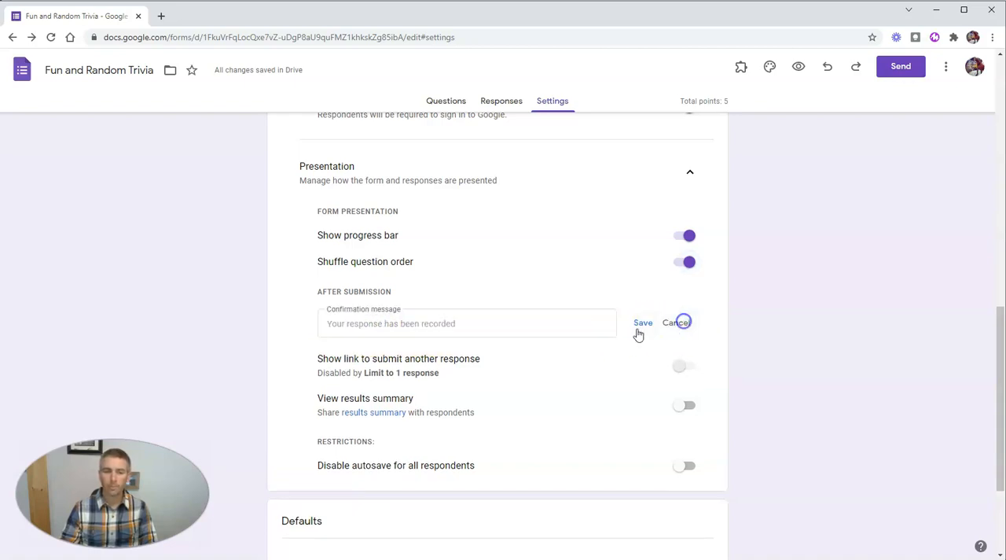
text(Thanks for takin)
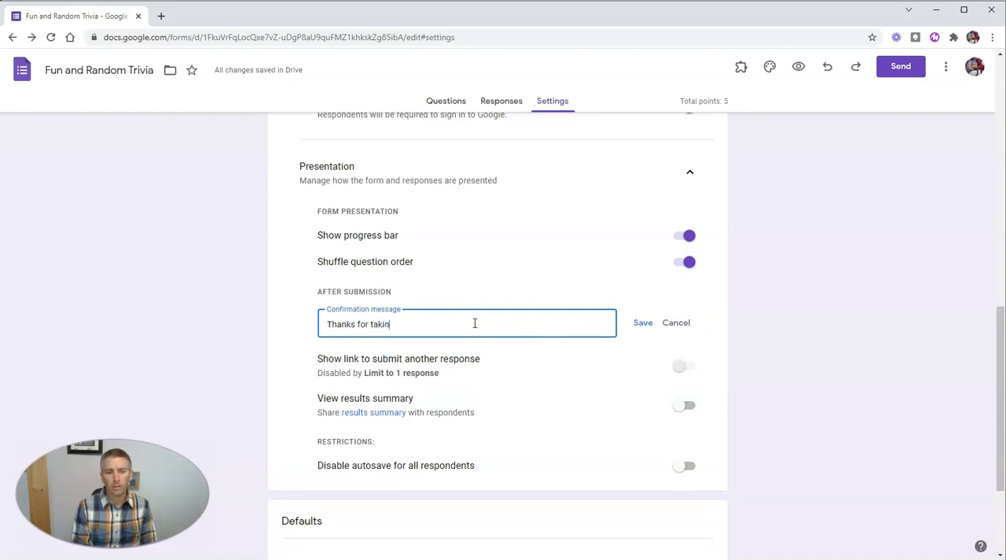
text(g the quiz. If you have finished earl)
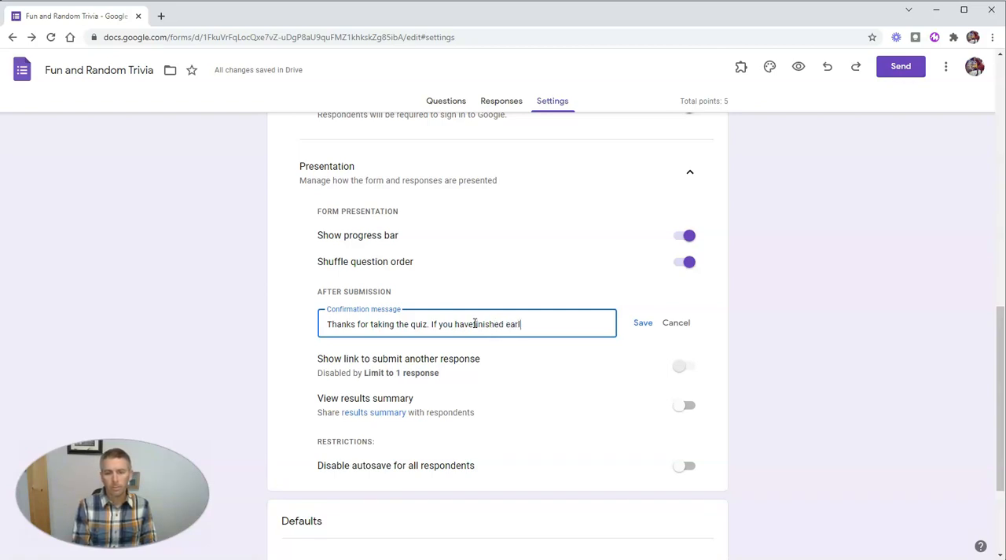
text(y, please t)
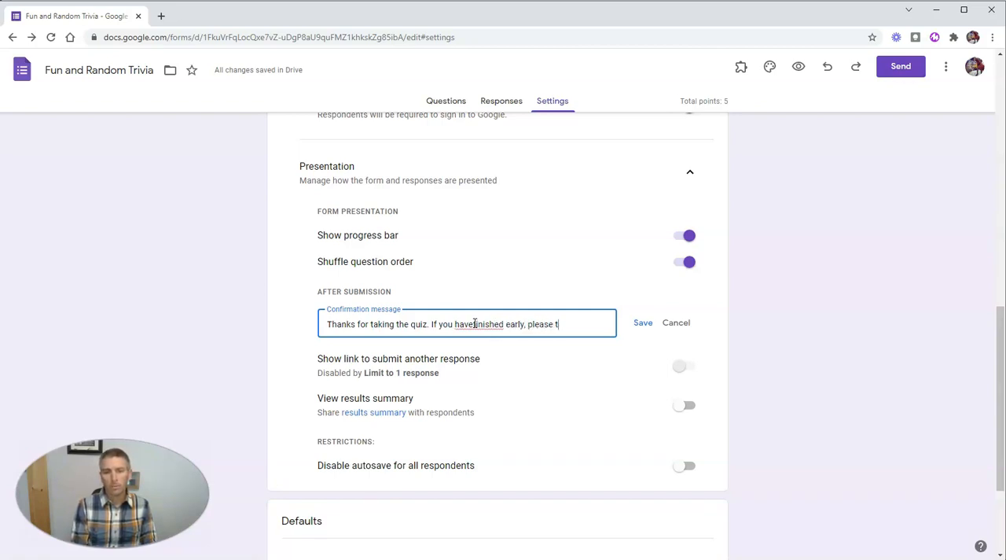
text(ake out your)
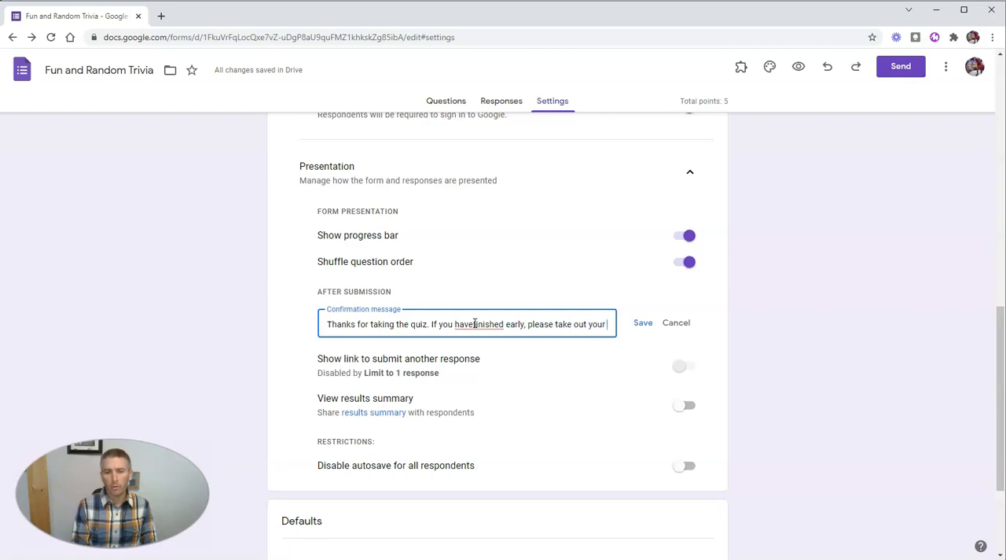
text(independent reading book)
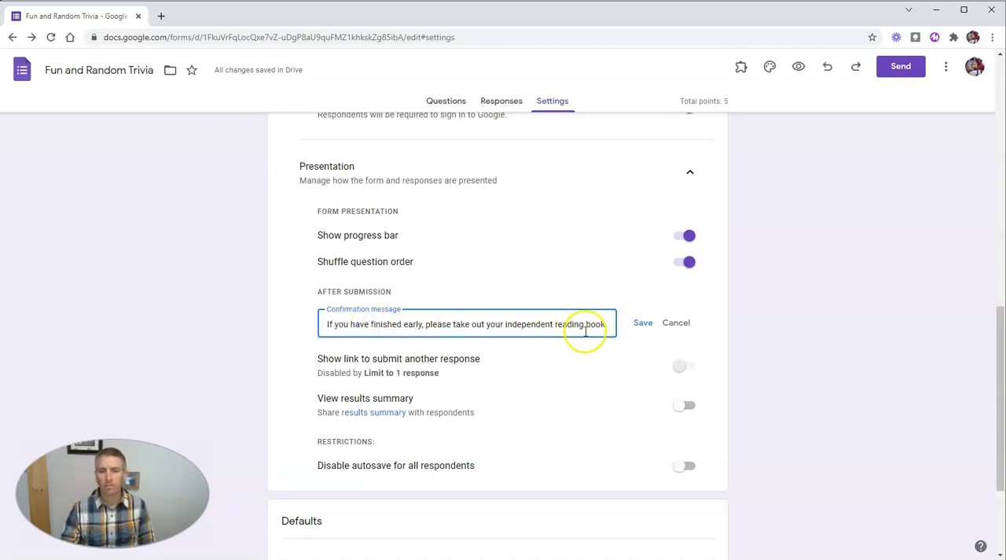
click(641, 323)
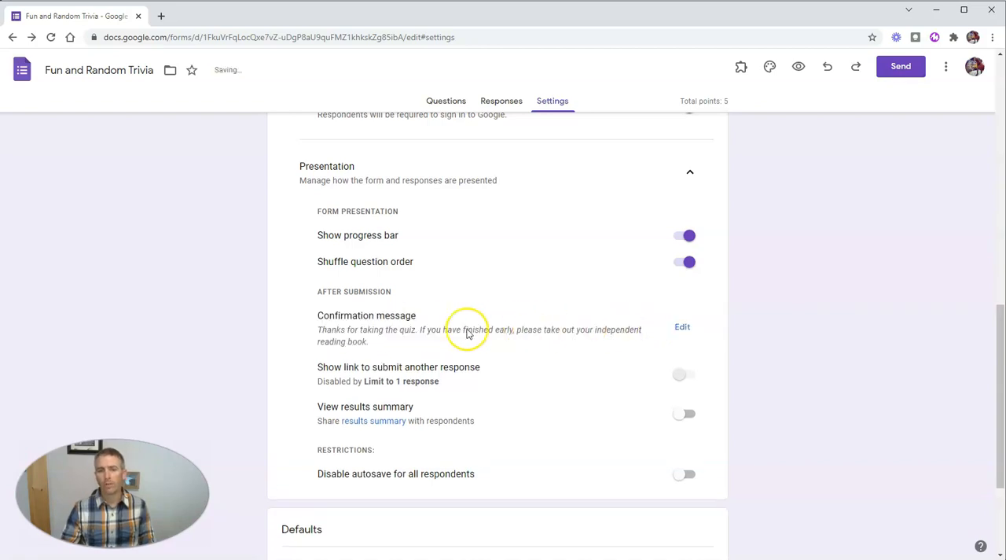
mouse_move(450, 403)
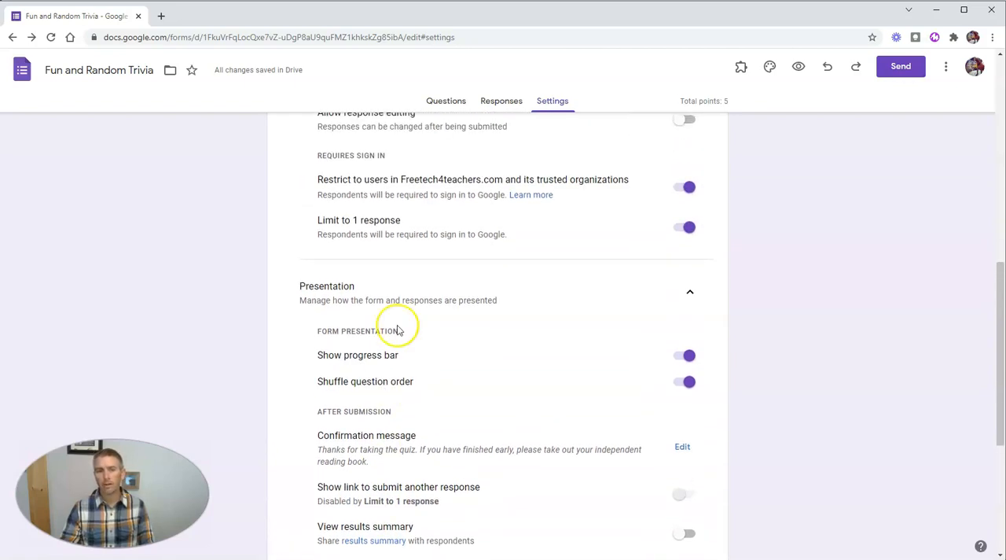
scroll(down, 3)
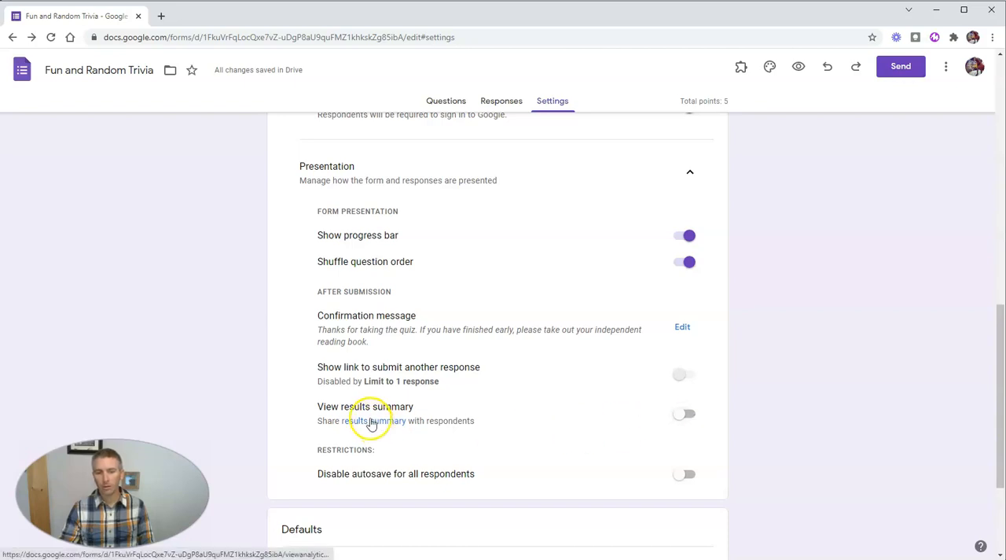
mouse_move(468, 429)
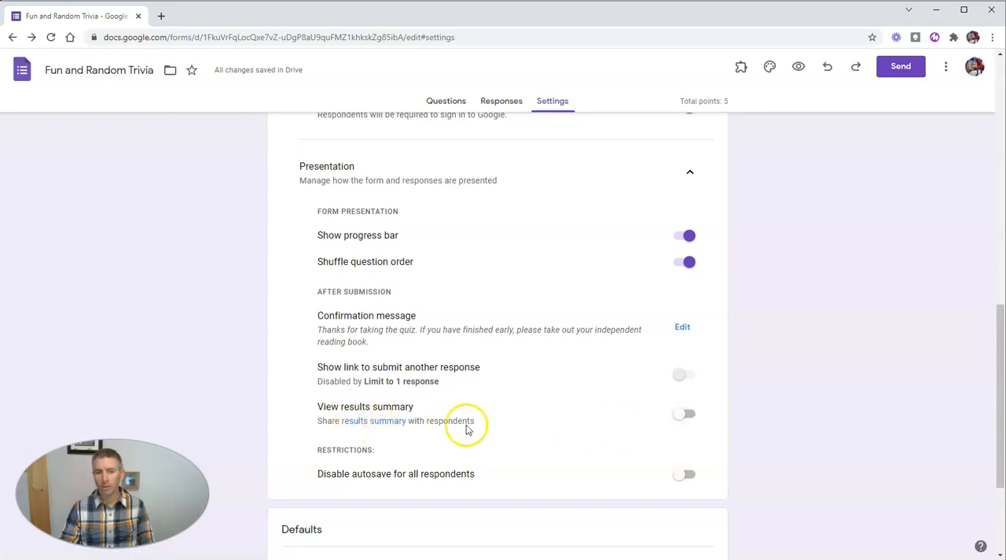
scroll(down, 3)
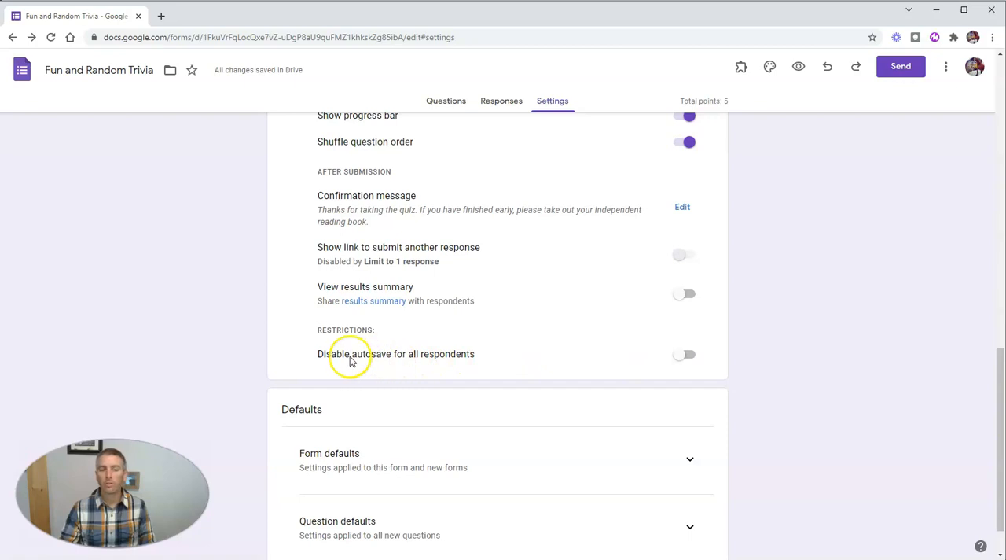
mouse_move(690, 355)
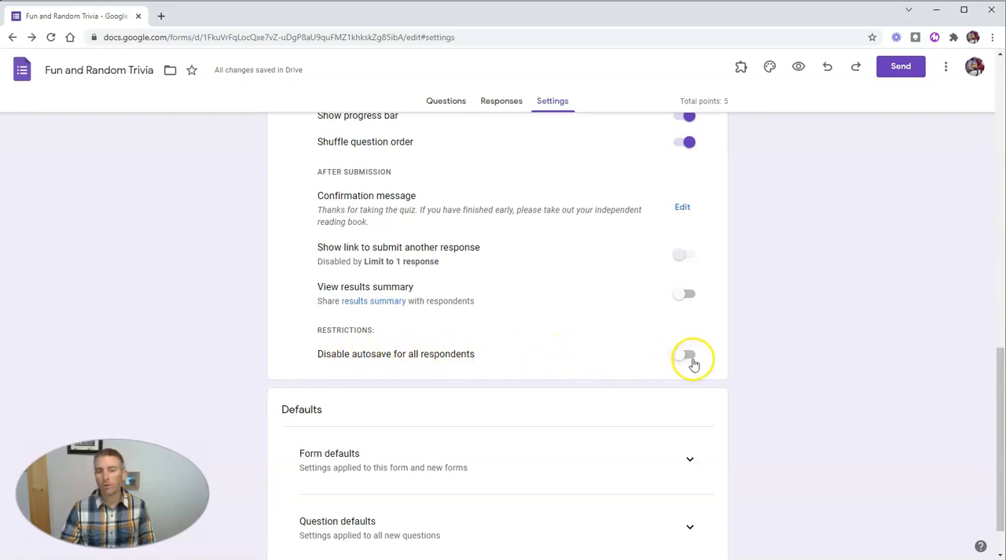
click(688, 360)
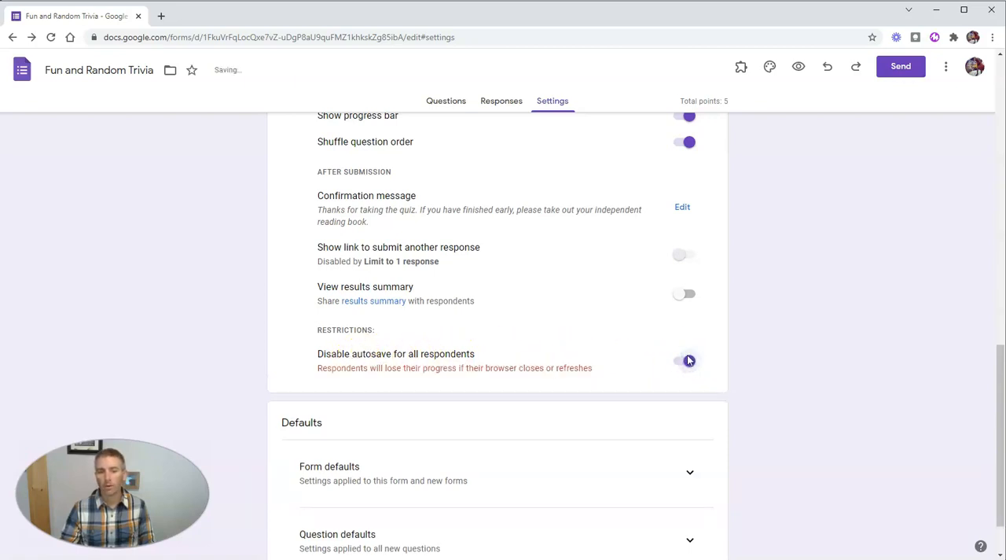
click(685, 359)
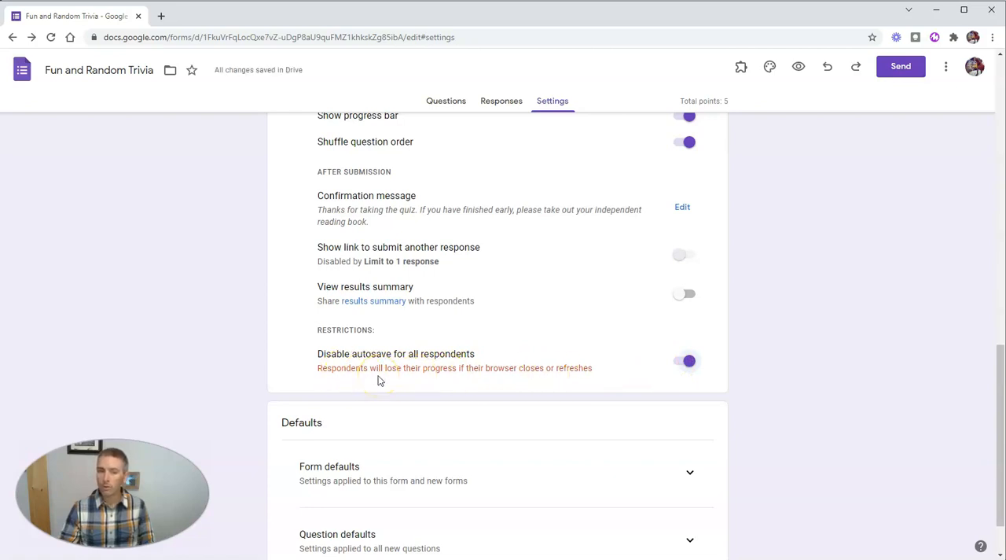
mouse_move(444, 377)
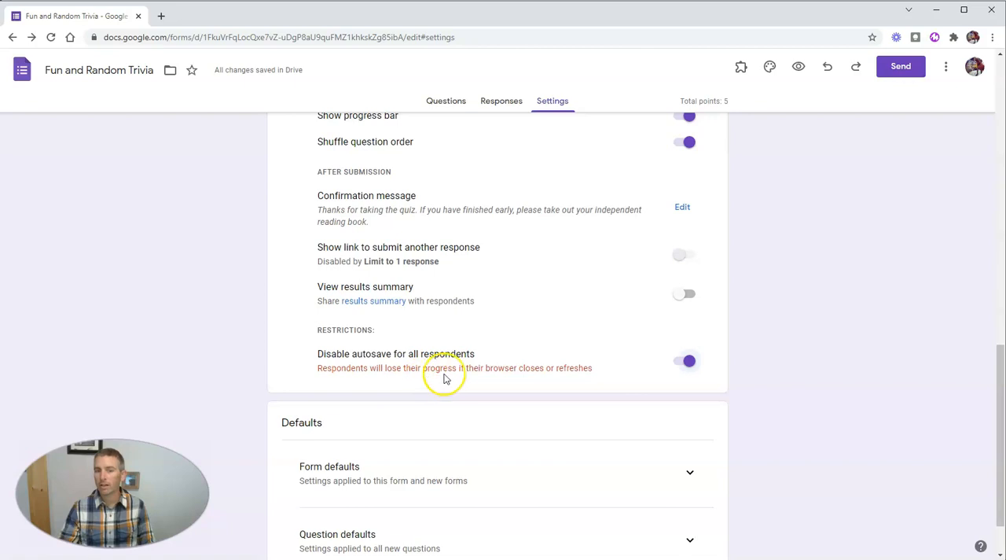
mouse_move(469, 383)
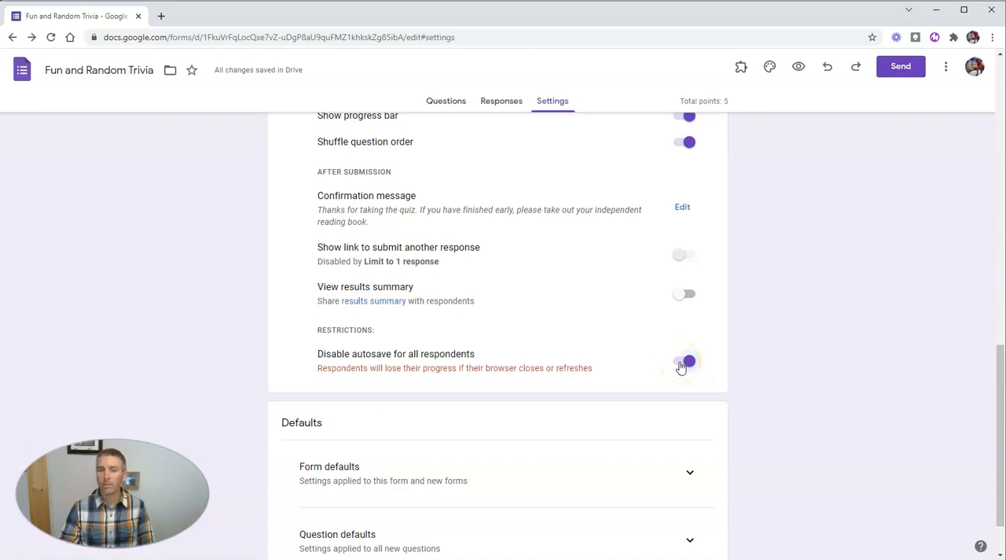
click(684, 360)
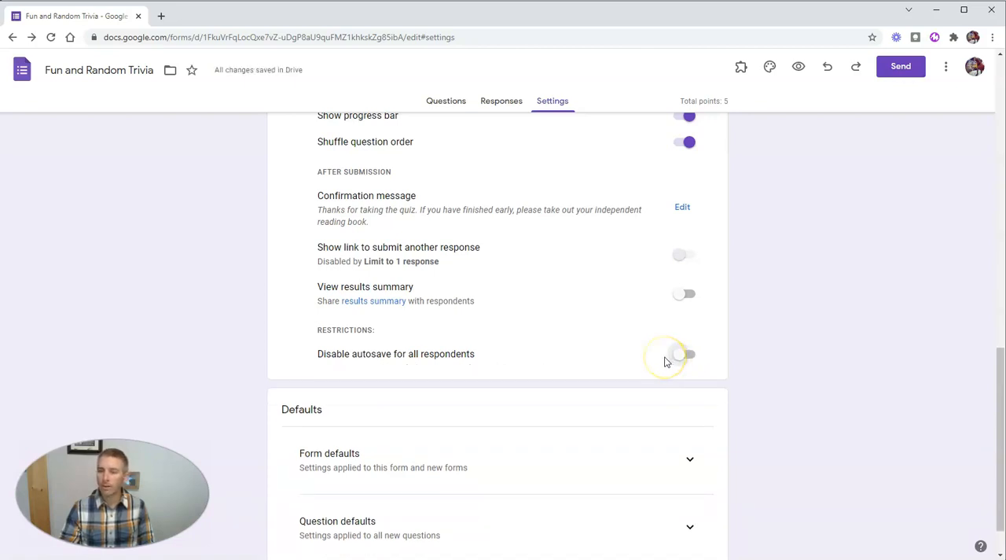
mouse_move(641, 367)
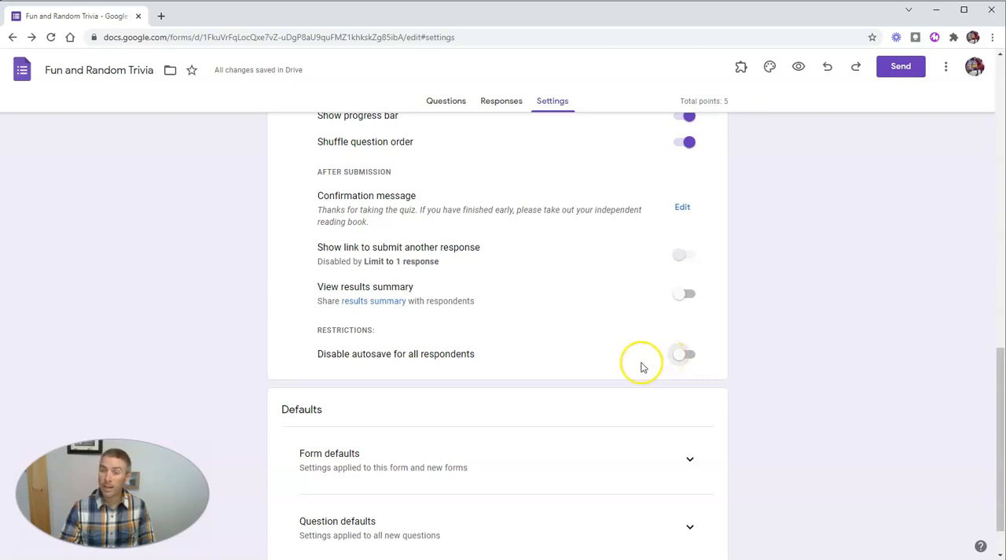
mouse_move(638, 363)
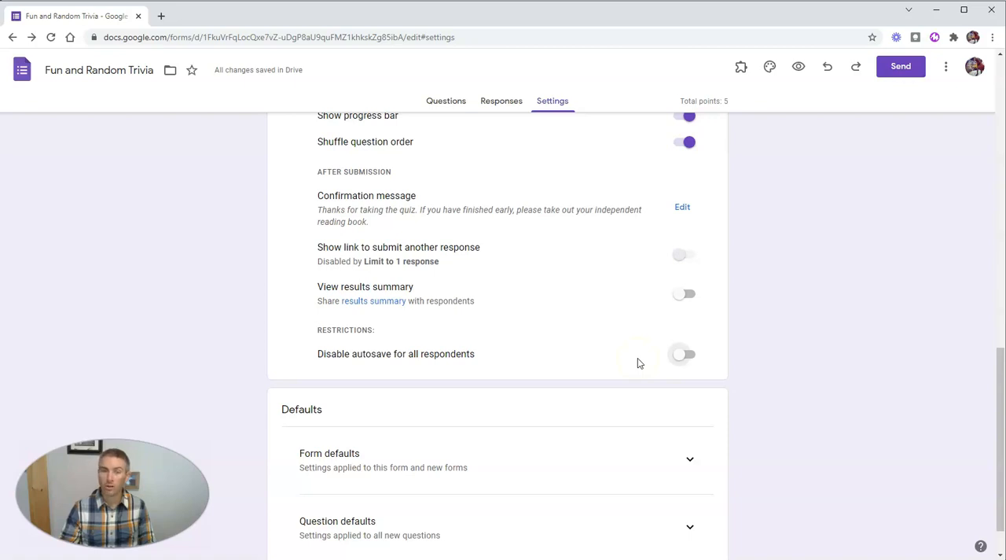
scroll(down, 3)
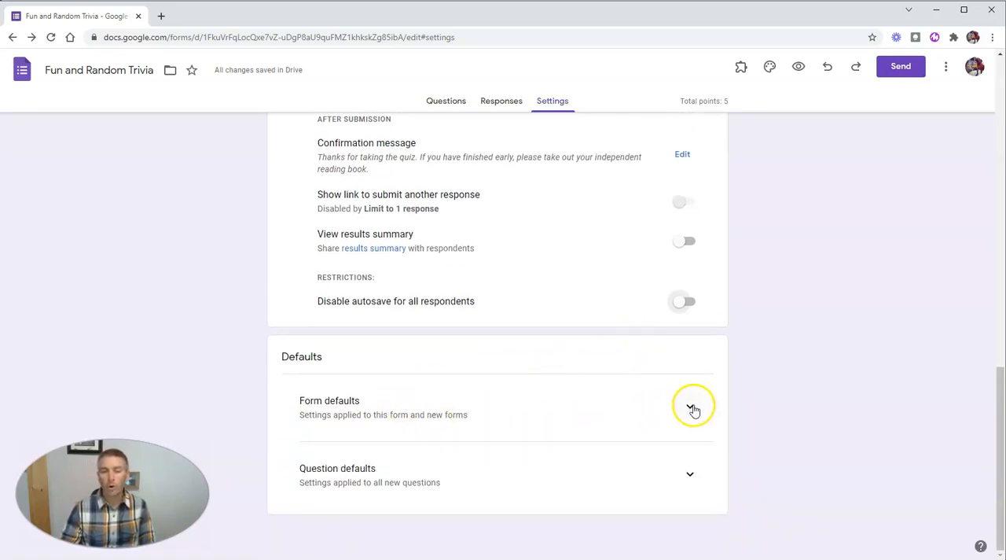
Step: Turn on 'Collect email addresses by default' and 'Make questions required by default'
click(690, 408)
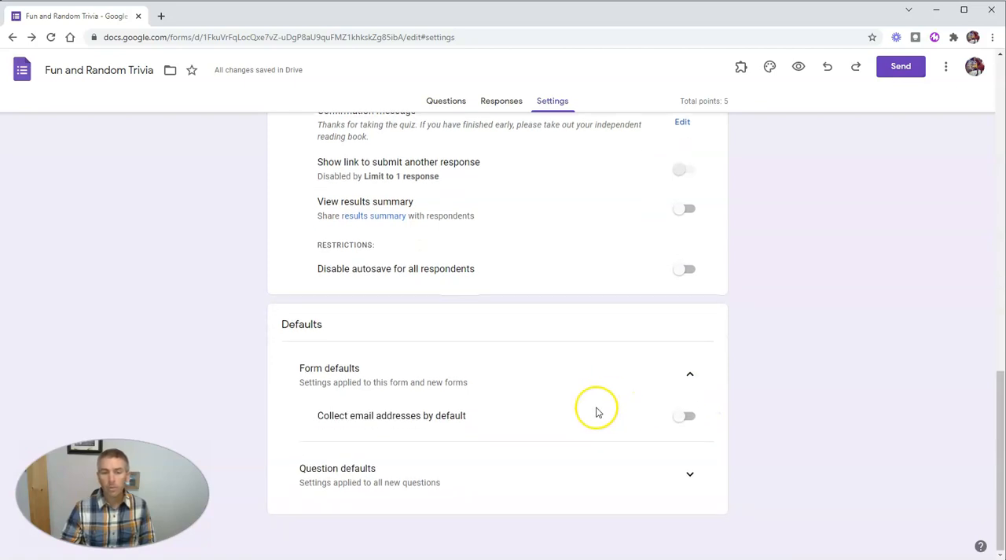
click(684, 414)
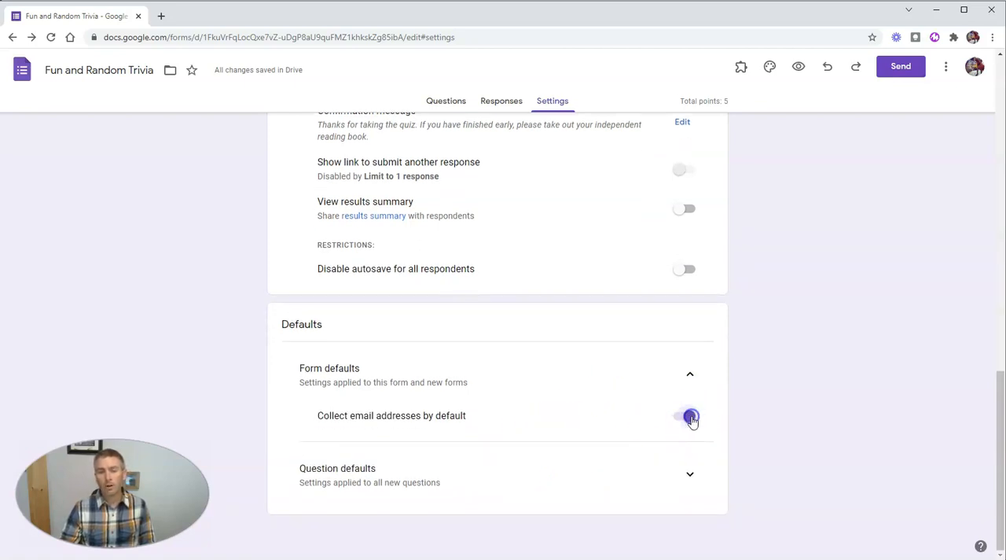
click(685, 415)
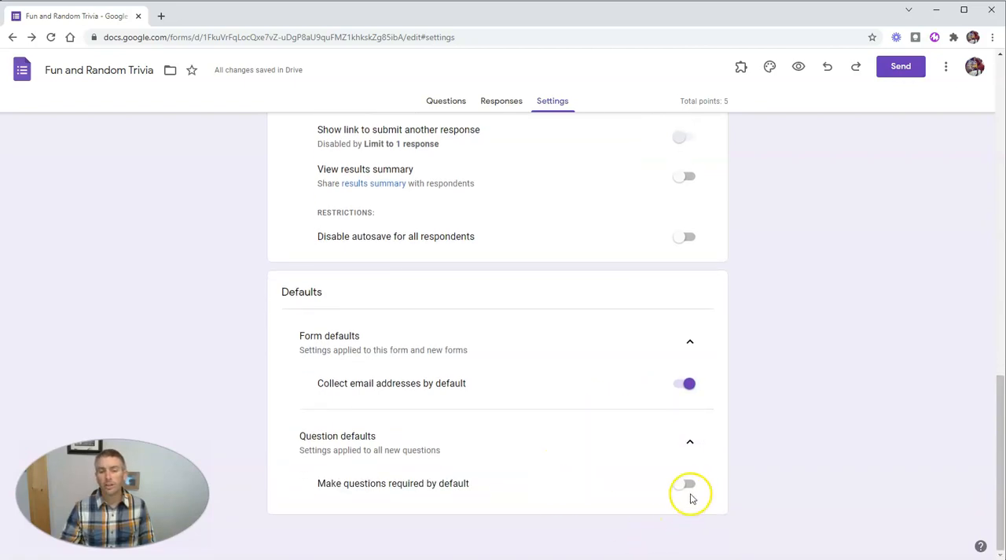
click(689, 484)
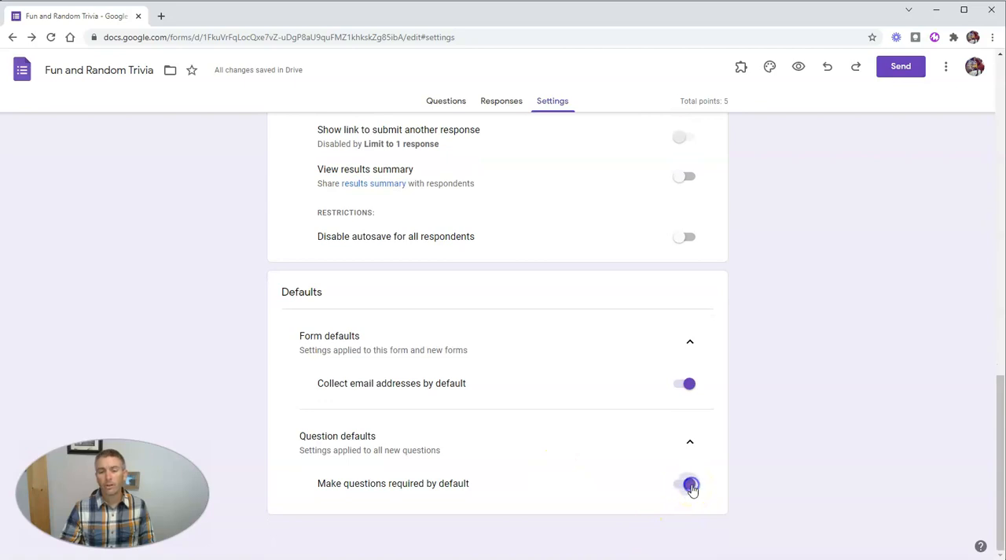
click(688, 484)
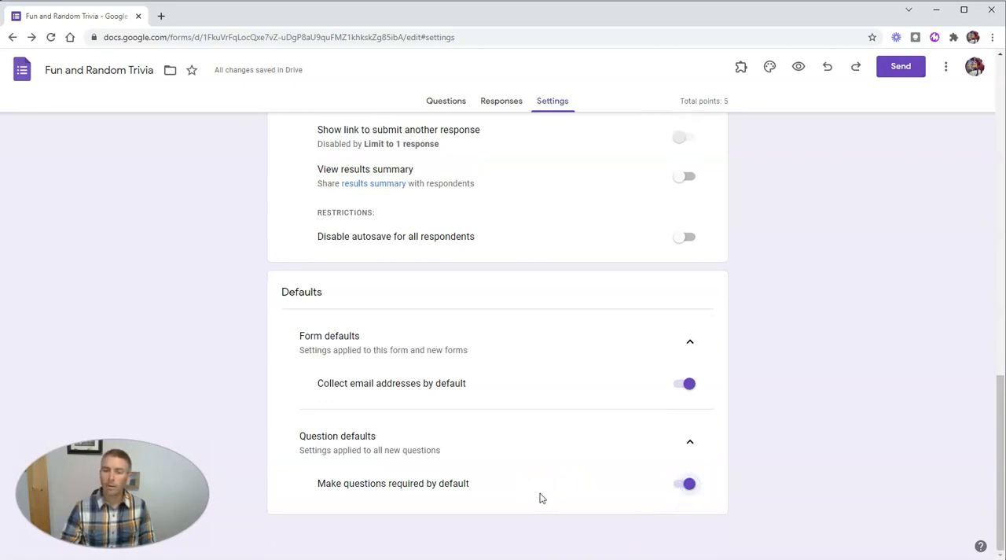